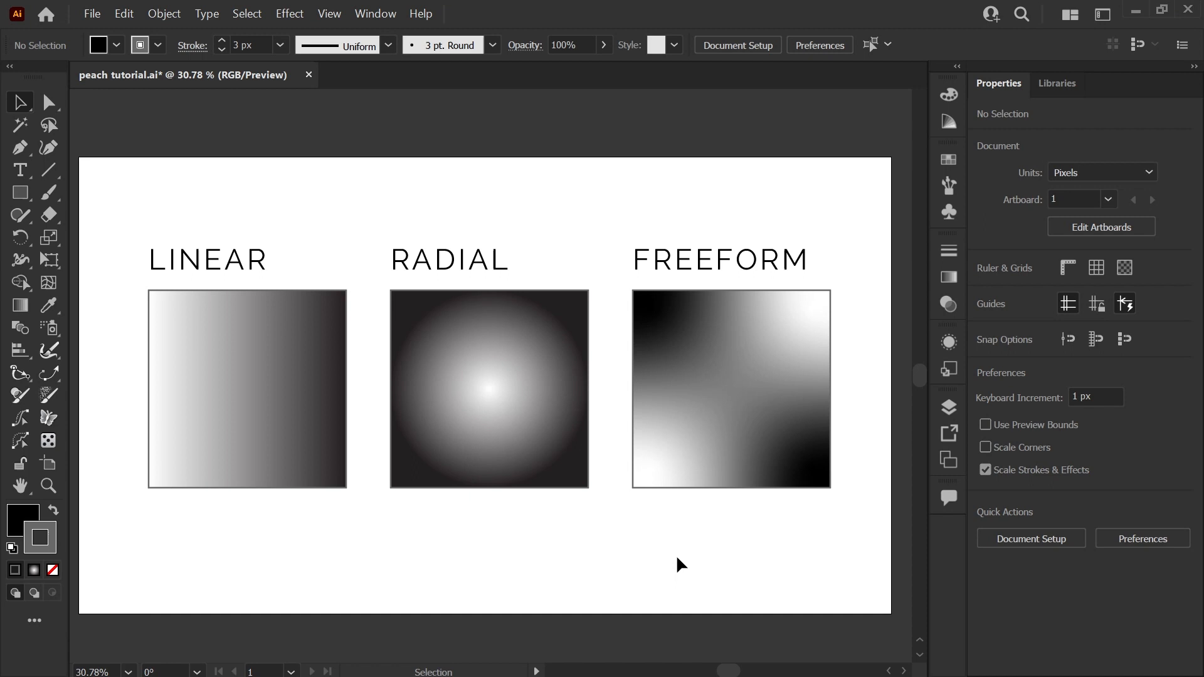
Reposition a colour stop on the linear gradient square with the Gradient tool
left_click(247, 389)
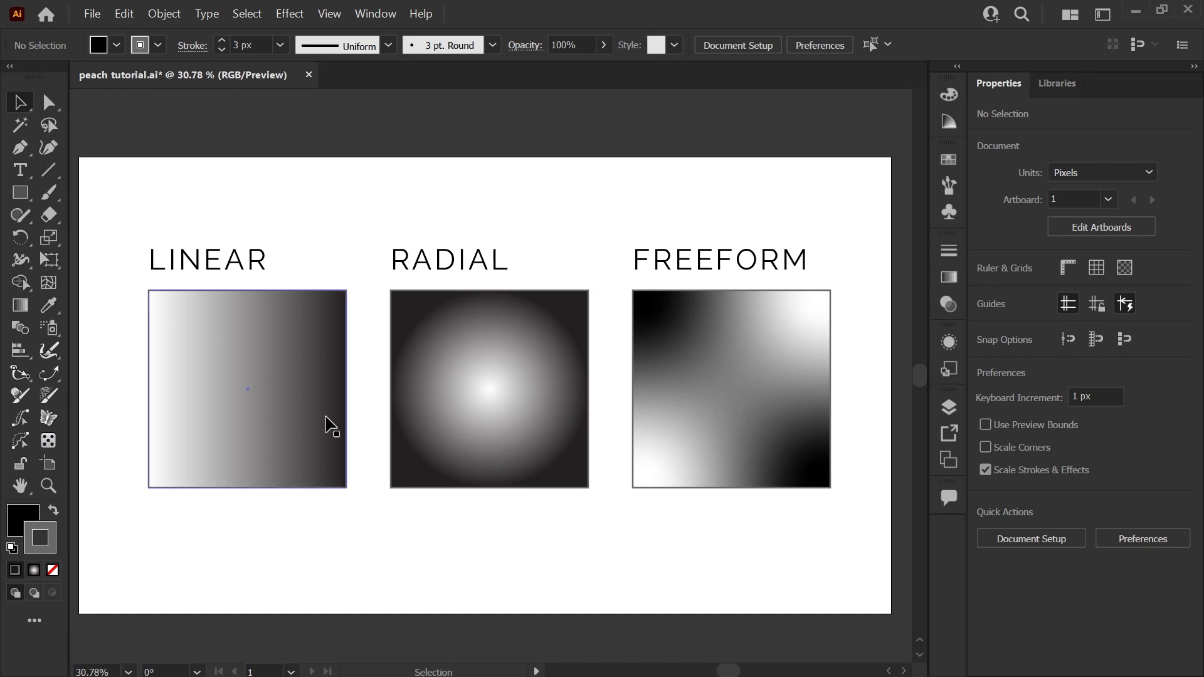
left_click(247, 389)
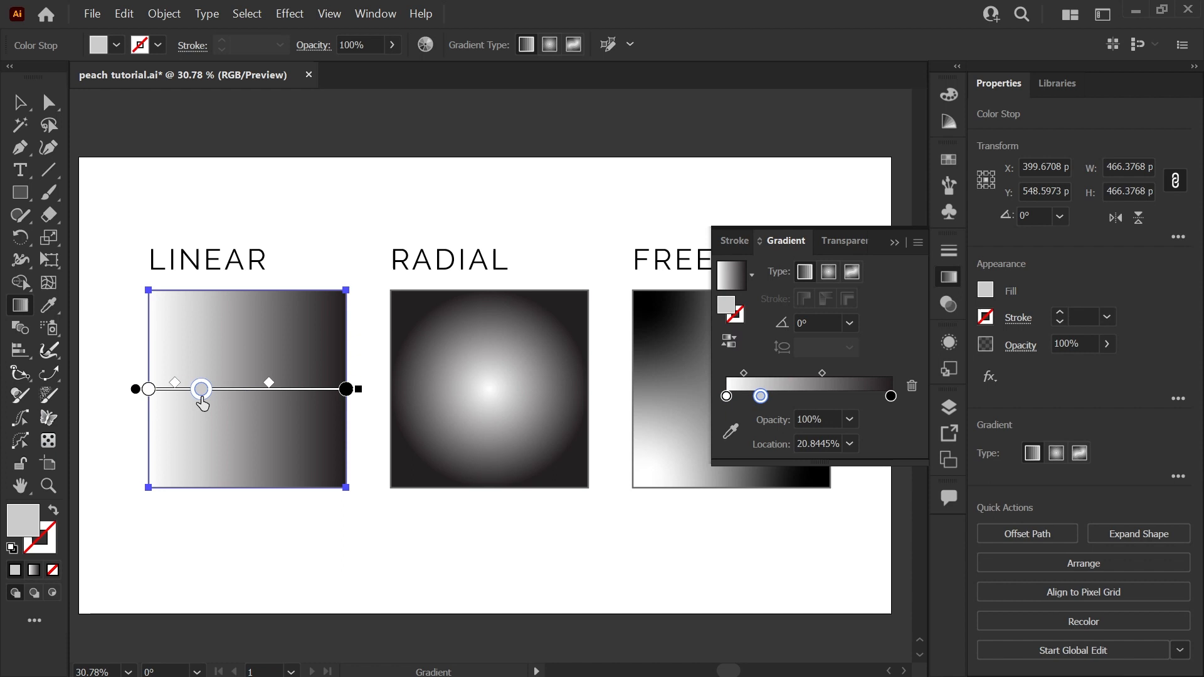
left_click(488, 389)
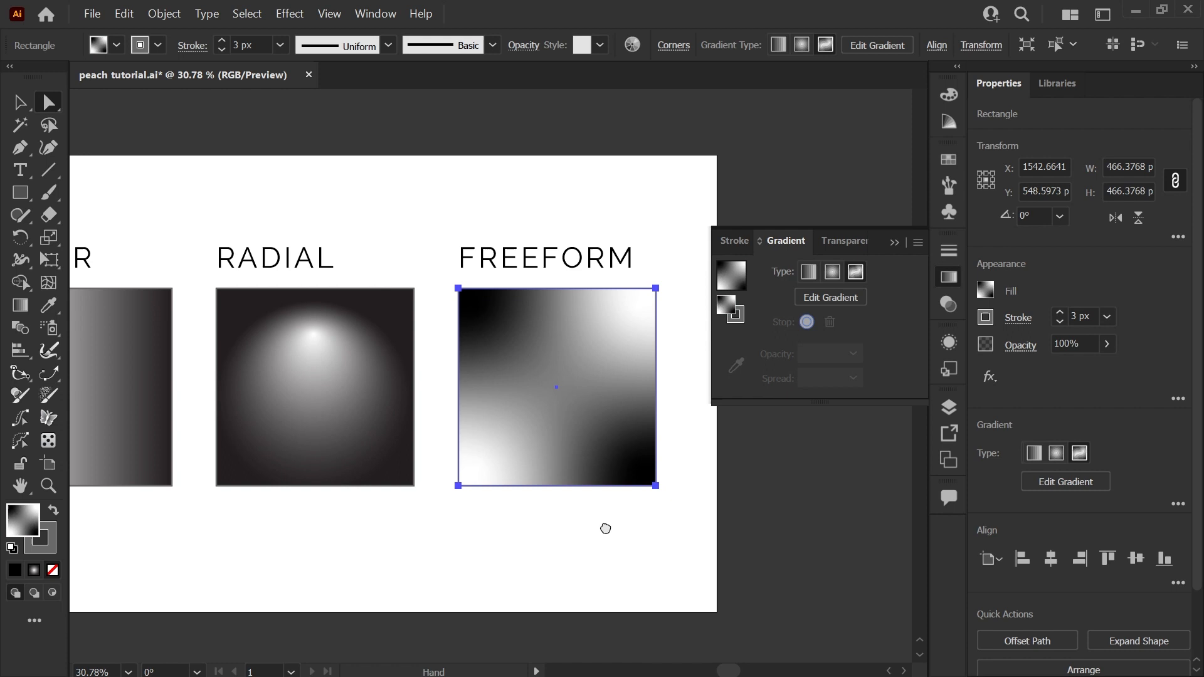
Assign crimson and coral swatches to freeform gradient points and adjust the dark point's Spread
left_click(854, 272)
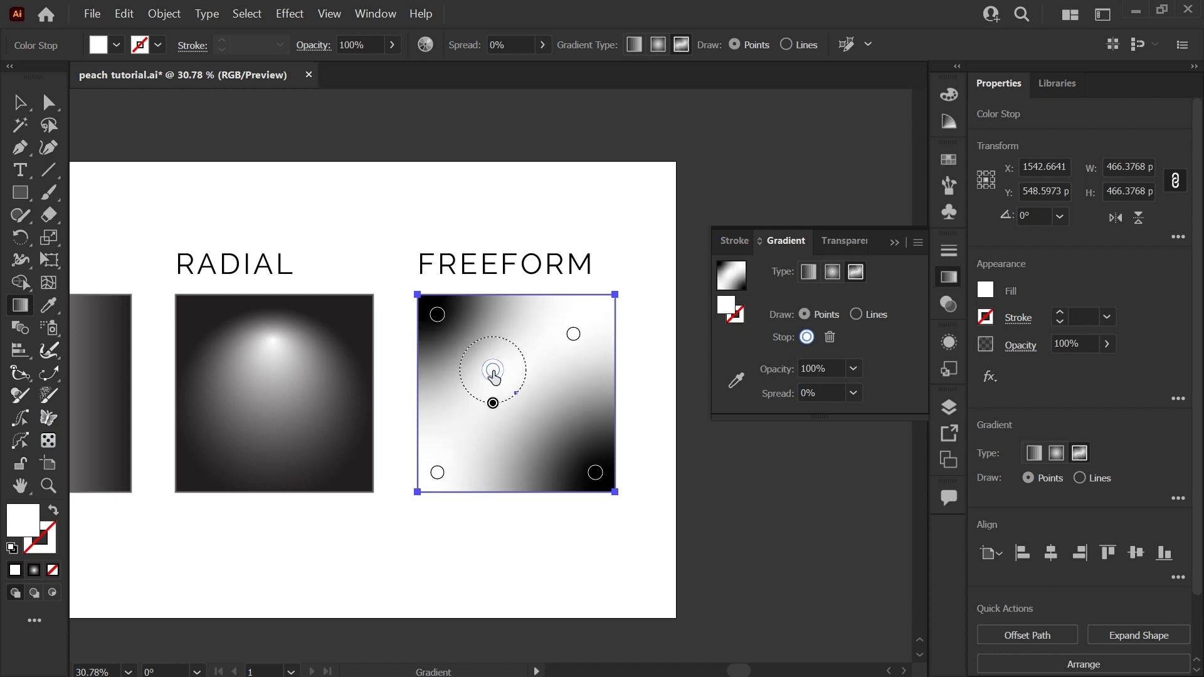
left_click(334, 460)
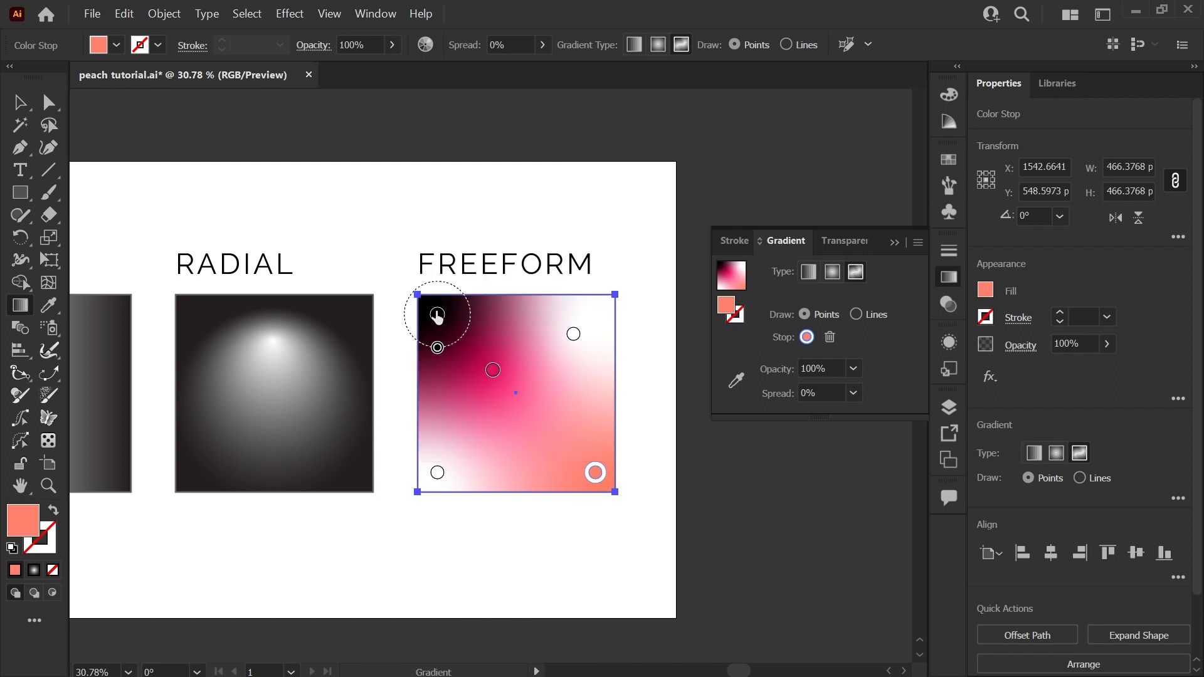
left_click(850, 392)
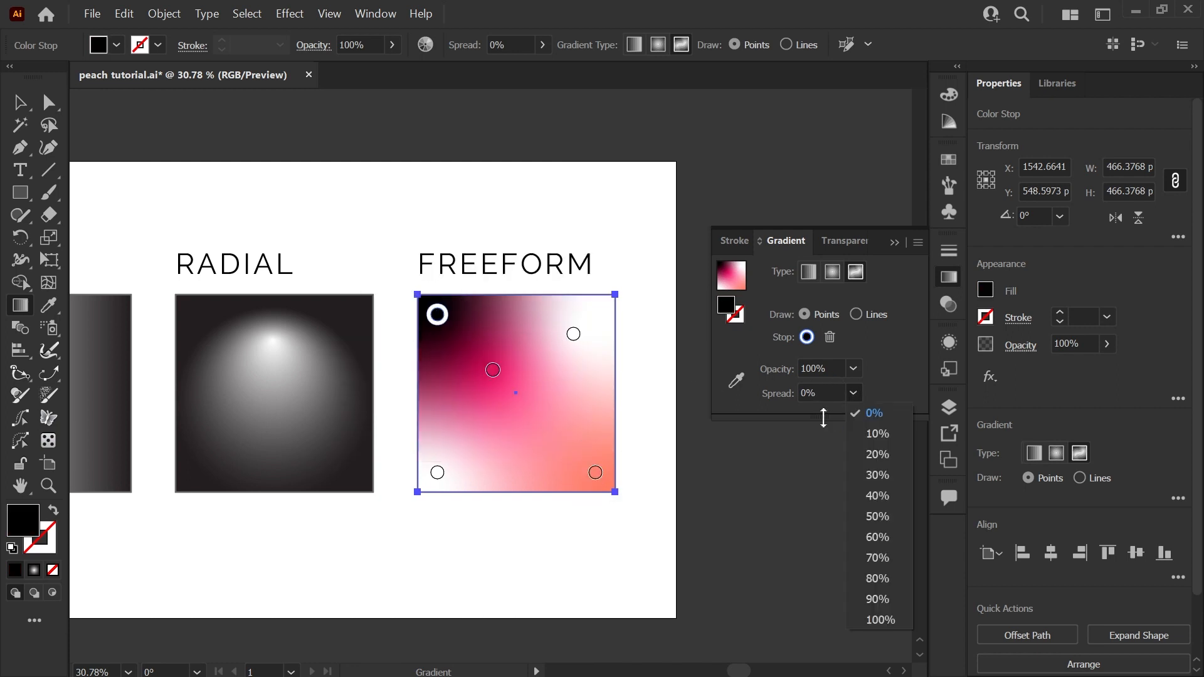
left_click(881, 620)
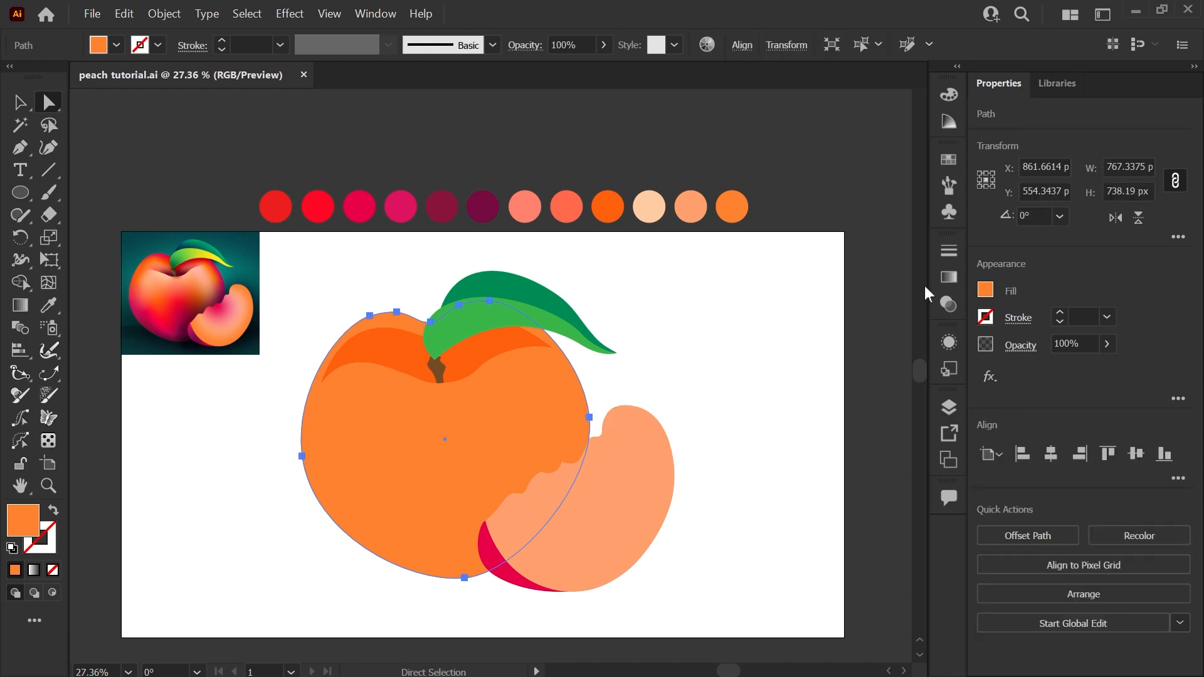
mouse_move(930, 301)
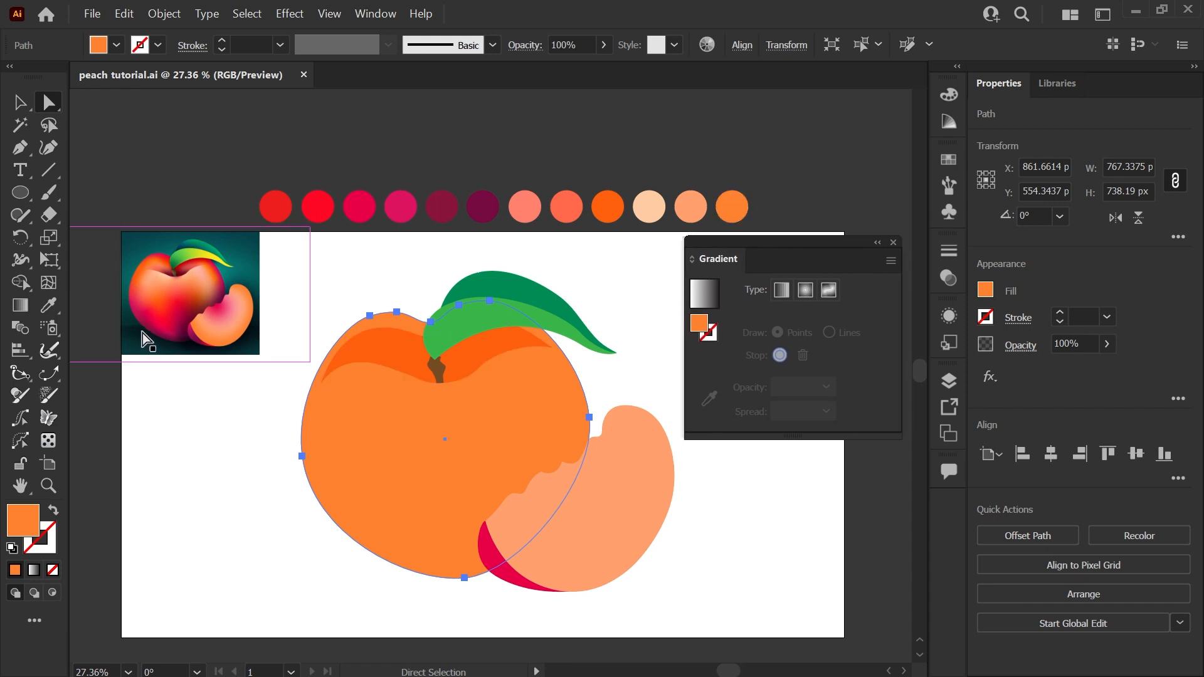
mouse_move(351, 480)
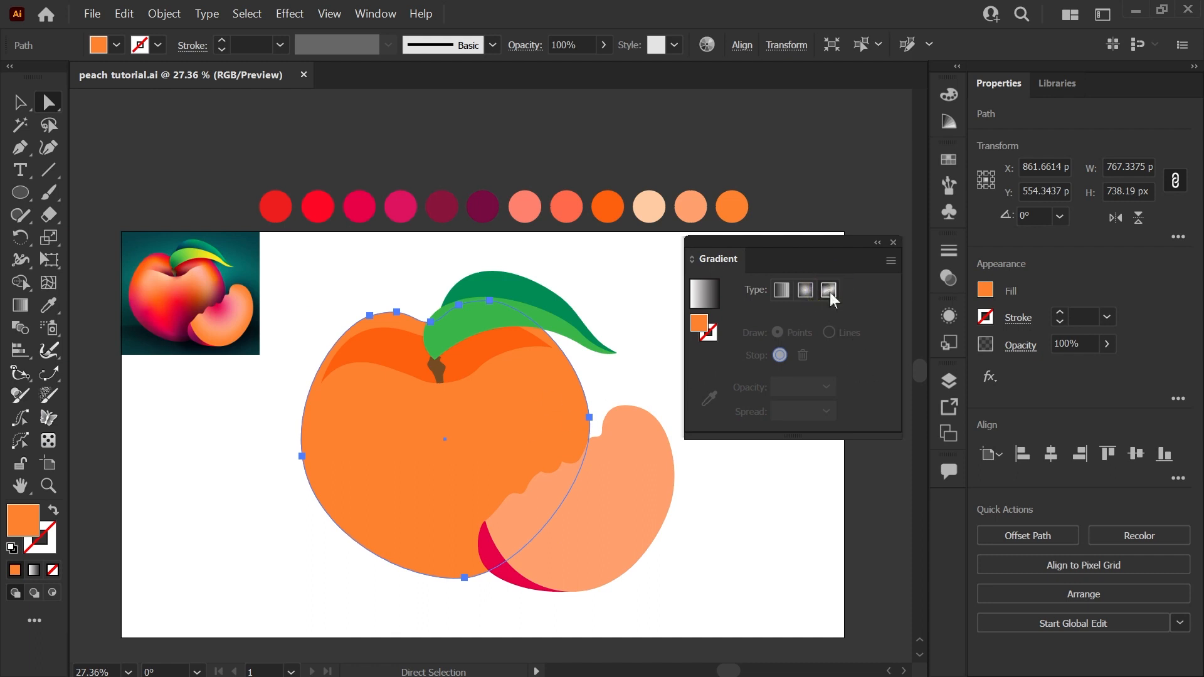
Apply a Freeform Gradient fill to the peach body shape
left_click(829, 289)
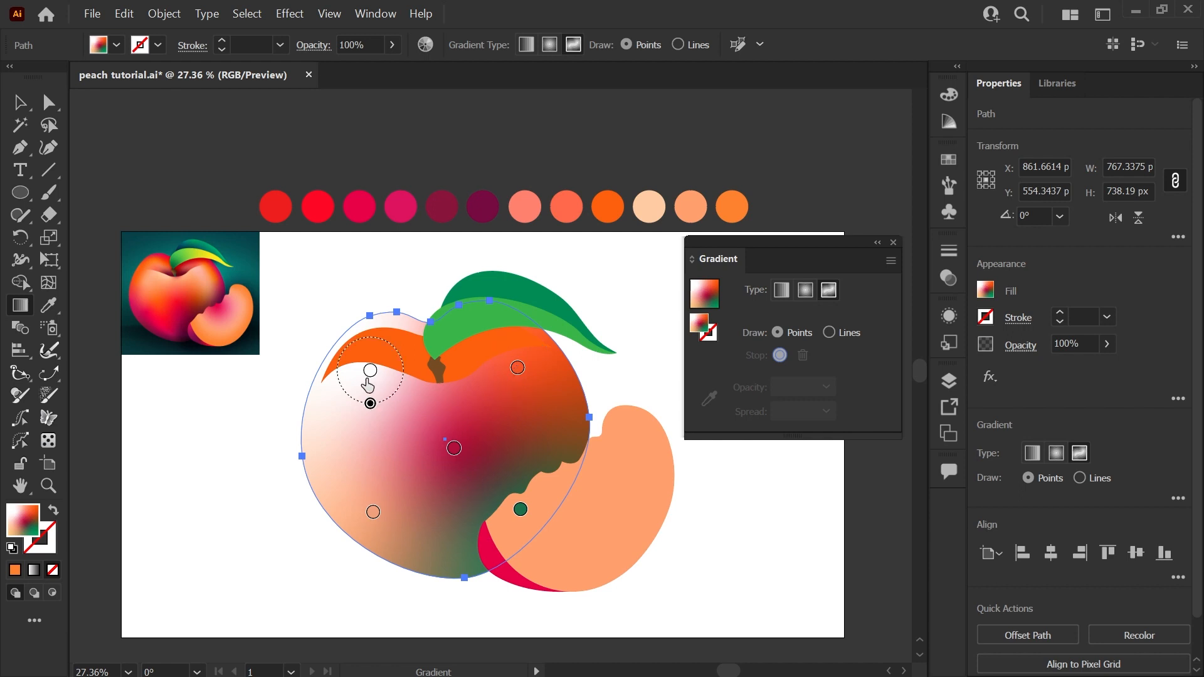
mouse_move(369, 384)
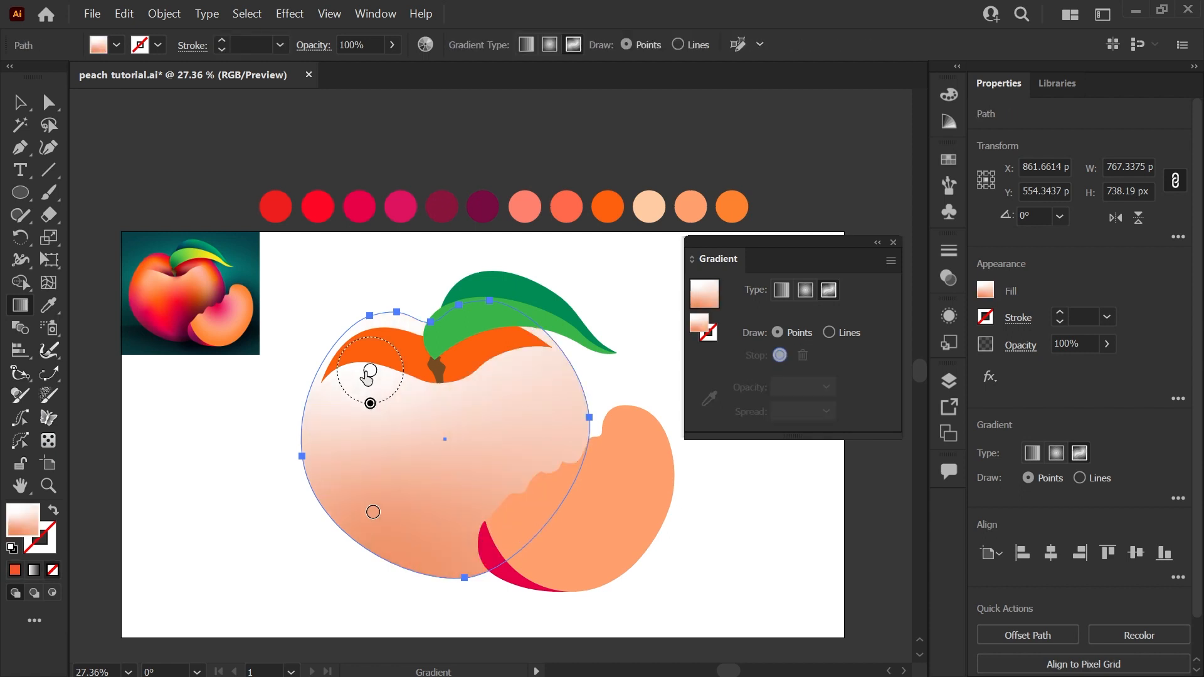
Delete an extra gradient point and move the last point to the peach's bottom for burgundy recolouring
left_click_drag(369, 377, 374, 516)
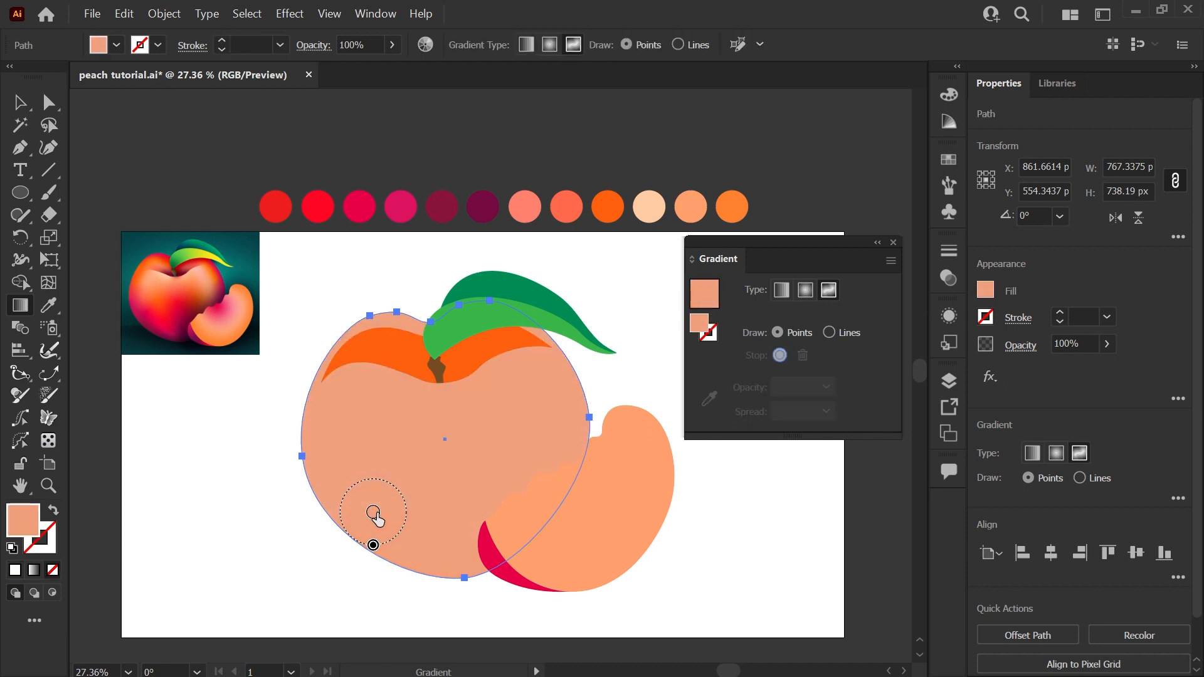
left_click_drag(372, 515, 461, 564)
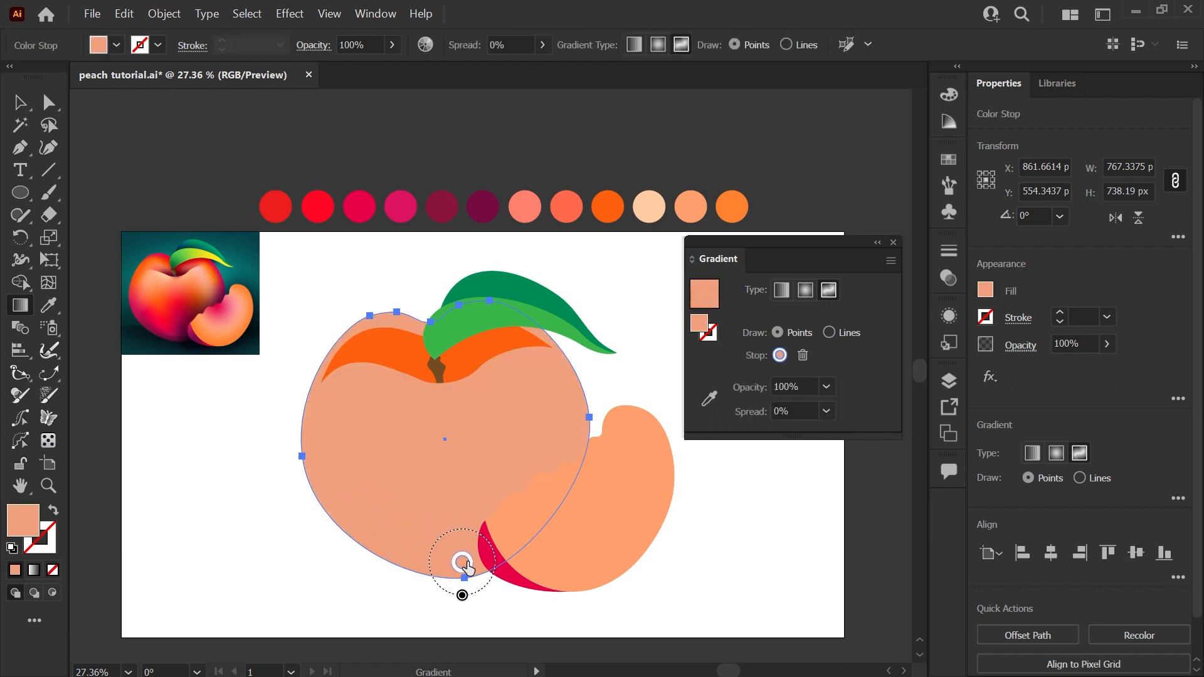
left_click(707, 399)
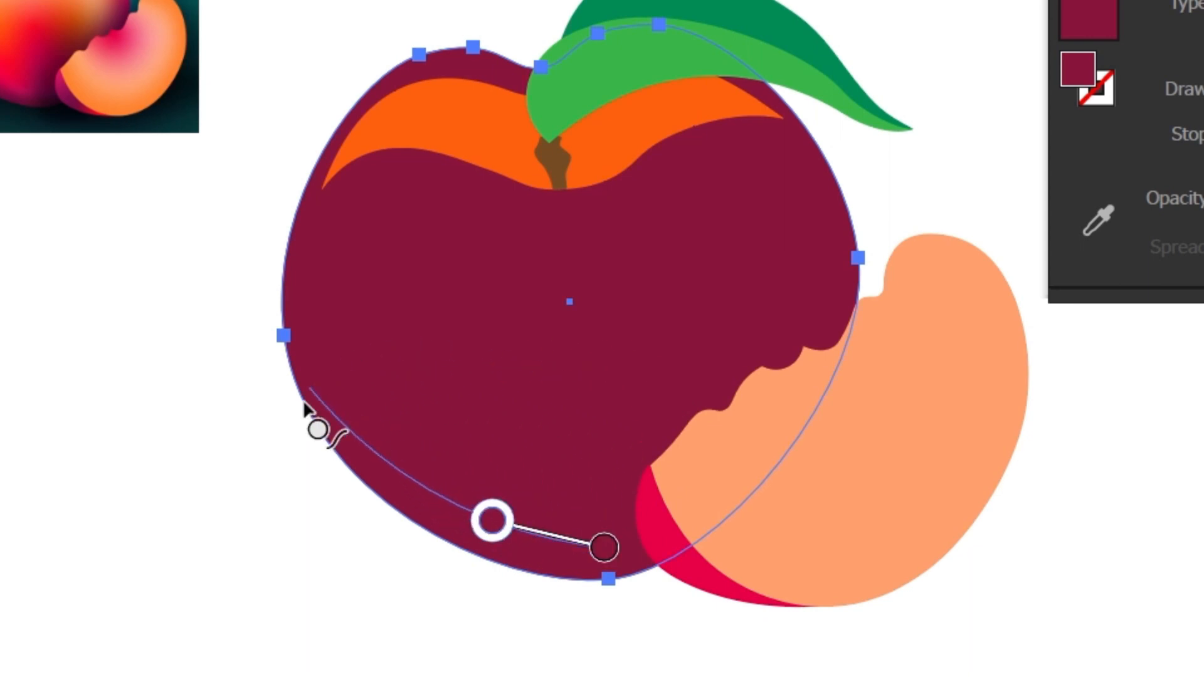
mouse_move(322, 449)
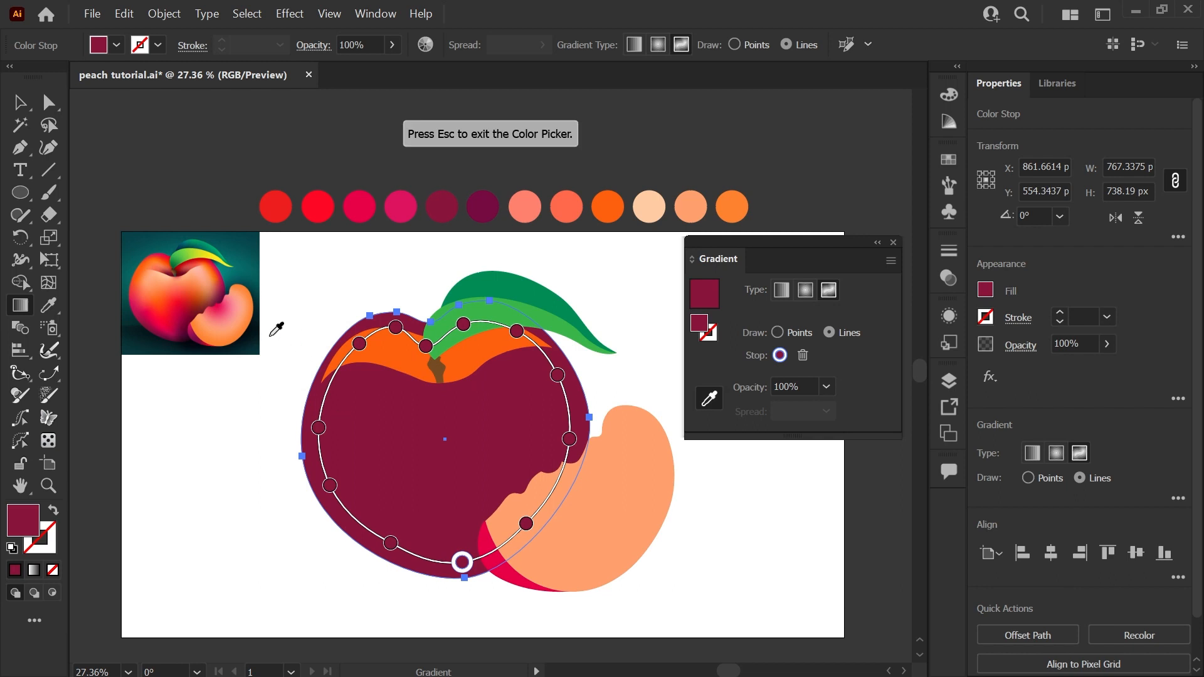
mouse_move(165, 311)
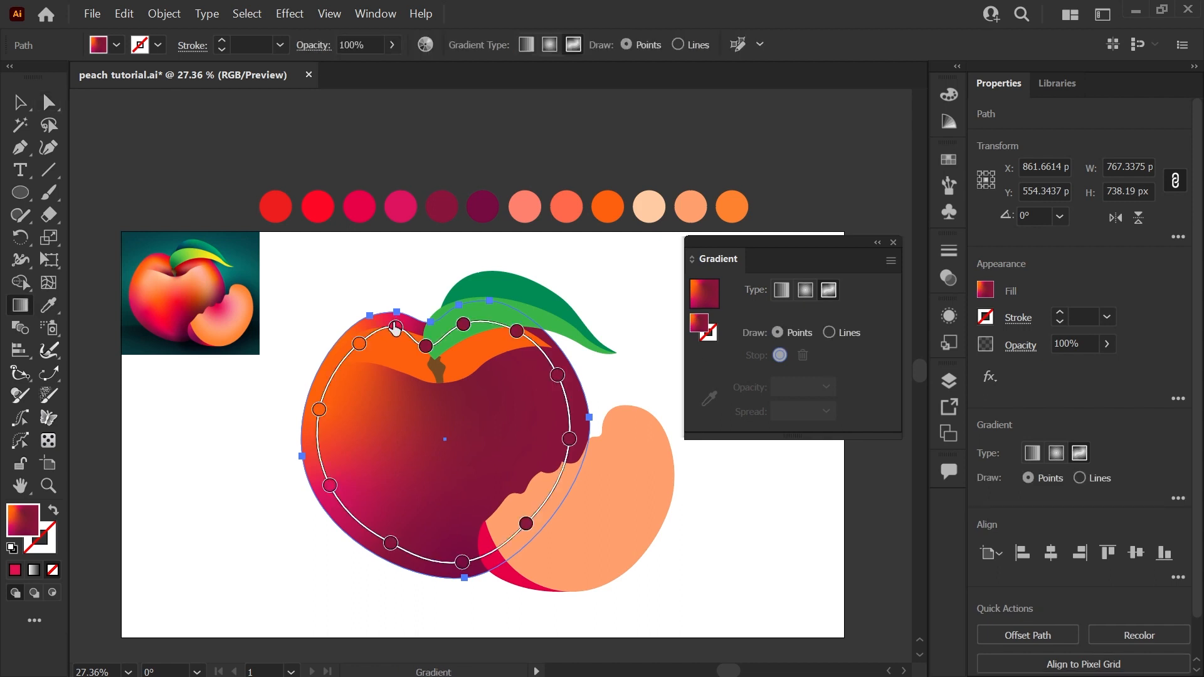
In Lines mode, place white gradient points forming an inner highlight loop inside the peach
left_click(348, 353)
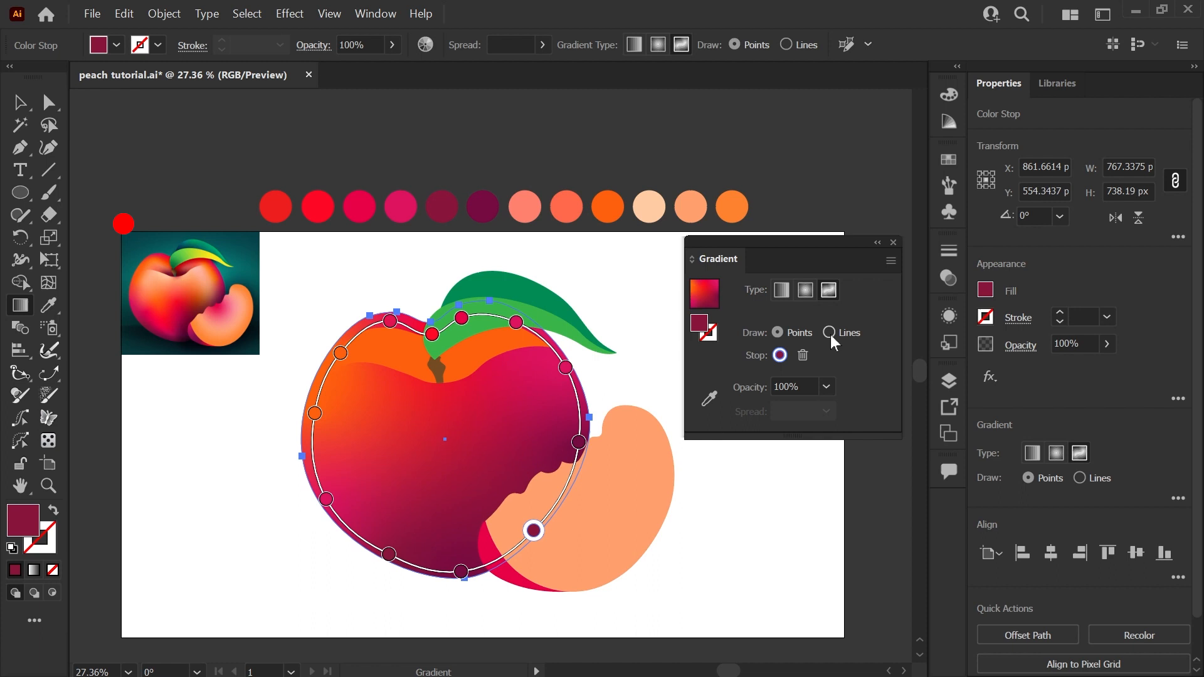
left_click(829, 333)
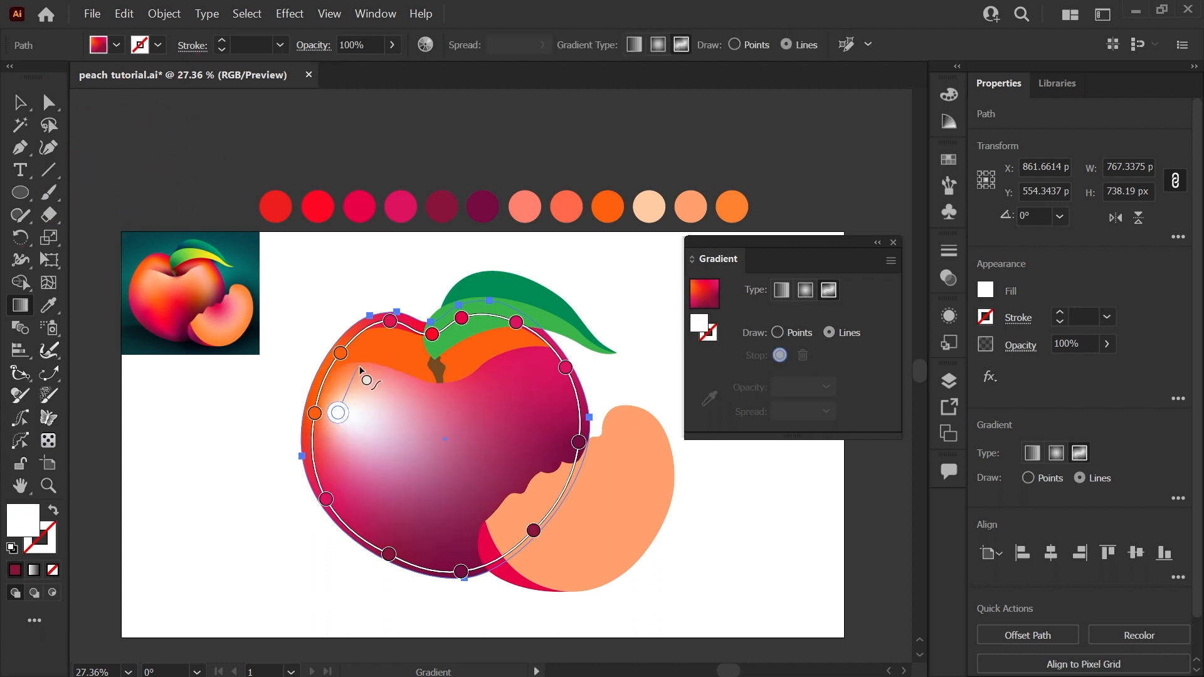
left_click(409, 351)
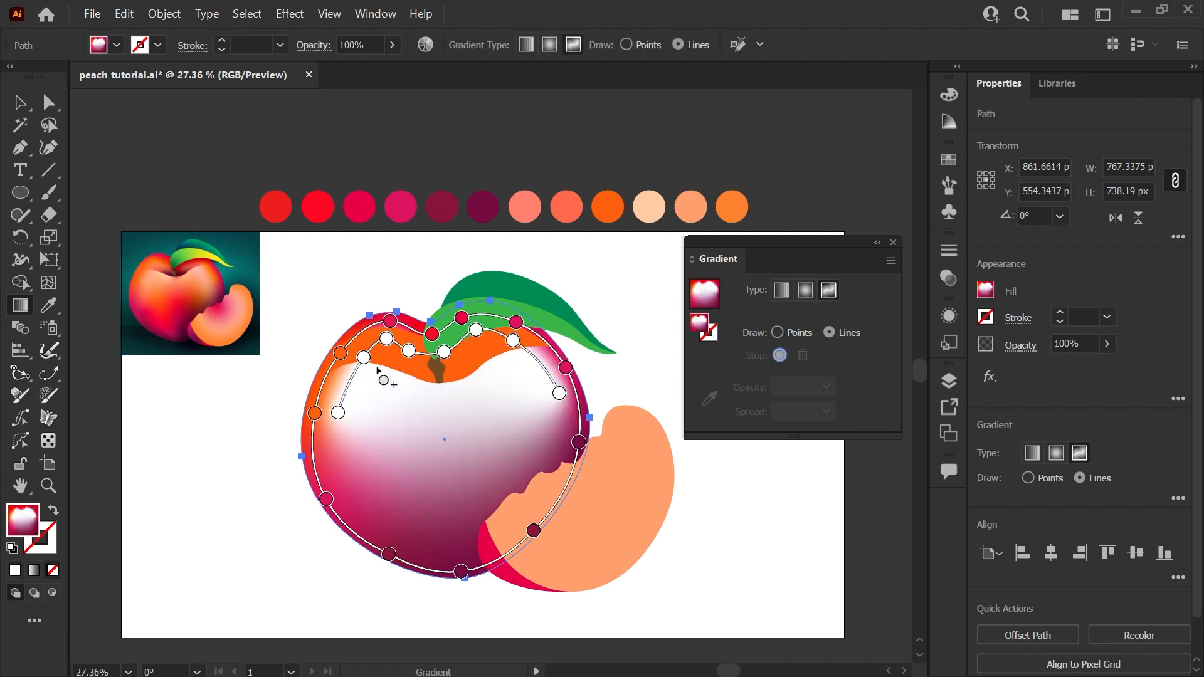
left_click(368, 387)
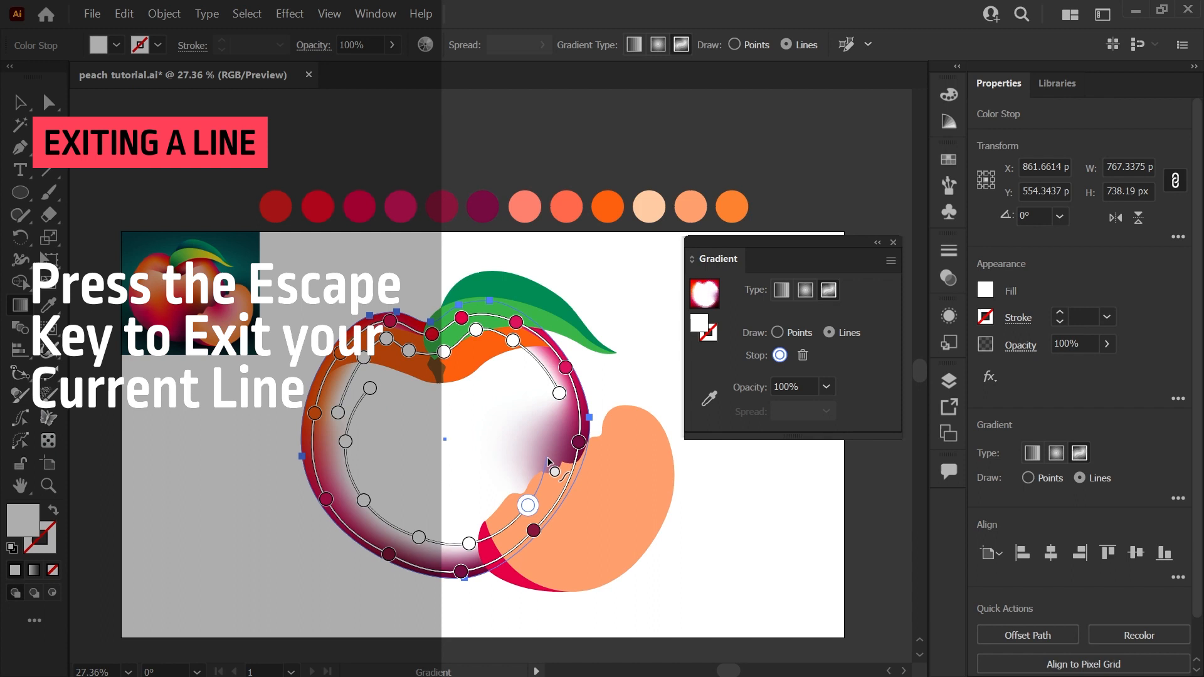
End the current gradient line with Escape before starting a smaller inner loop
key("Escape")
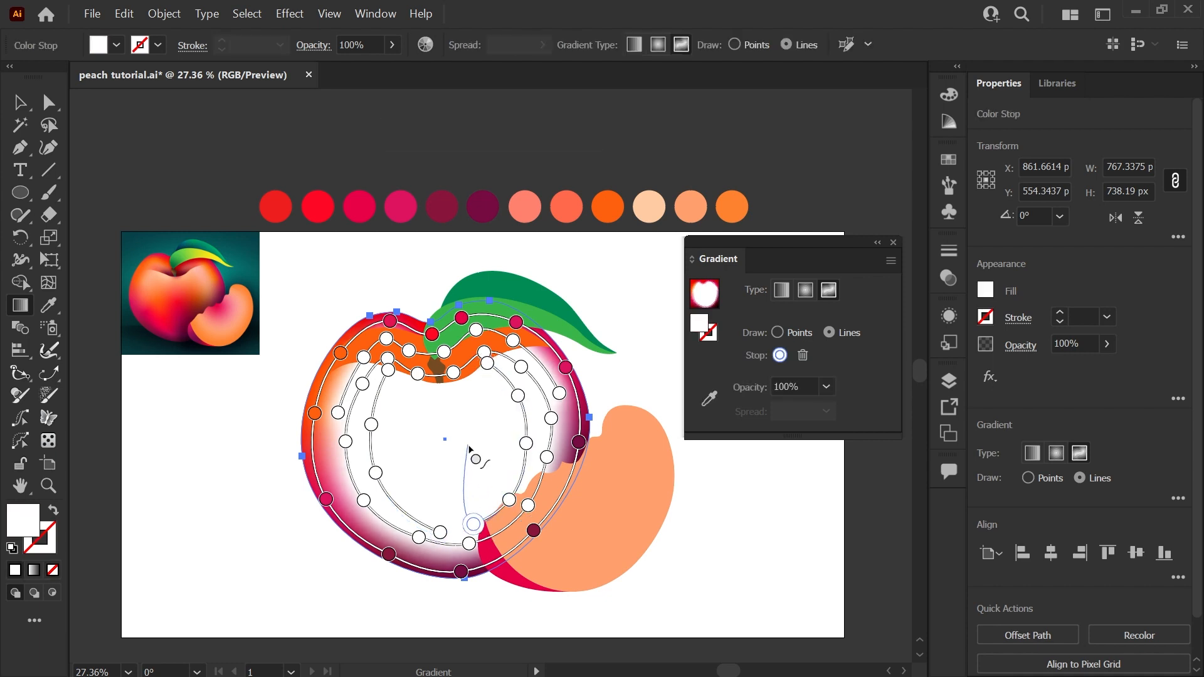
Add interior points and recolour them light peach-orange and pale peach from the Color Stop swatches
left_click(472, 524)
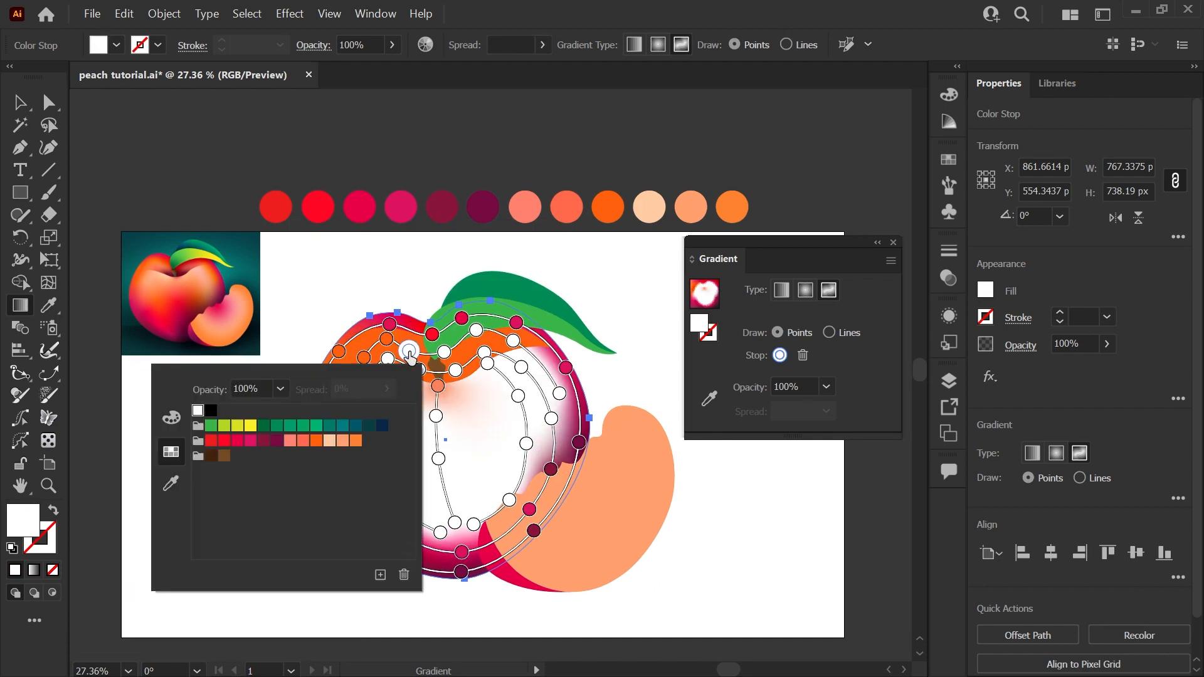
left_click(316, 441)
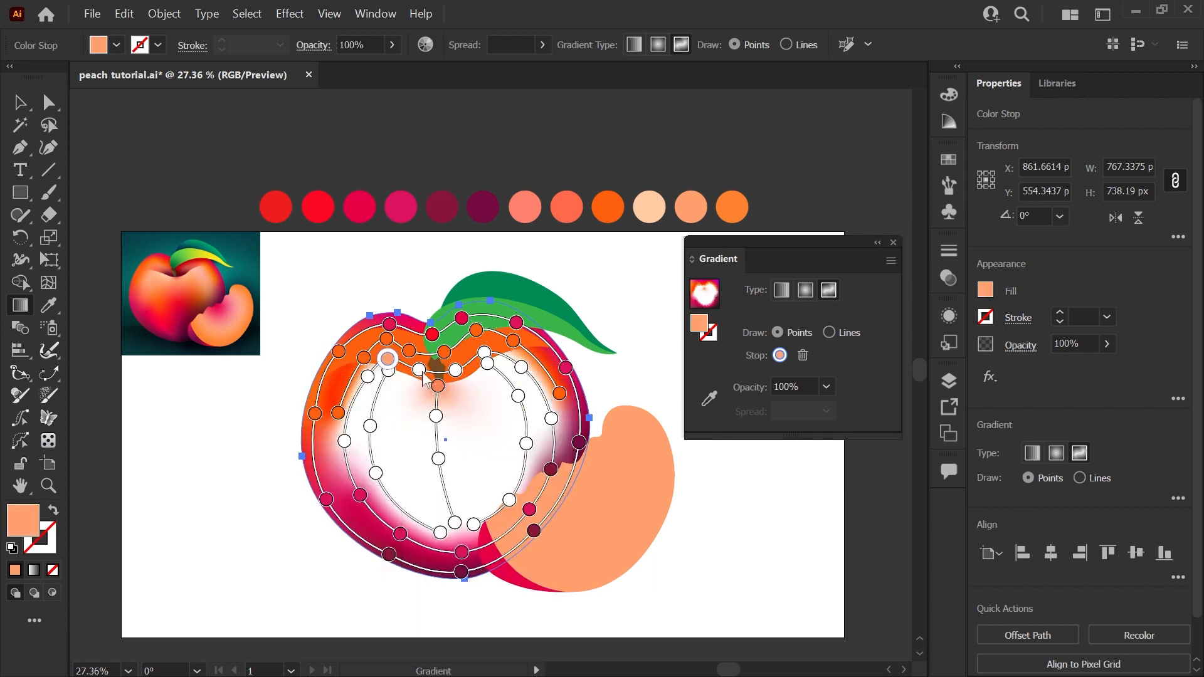
left_click(520, 368)
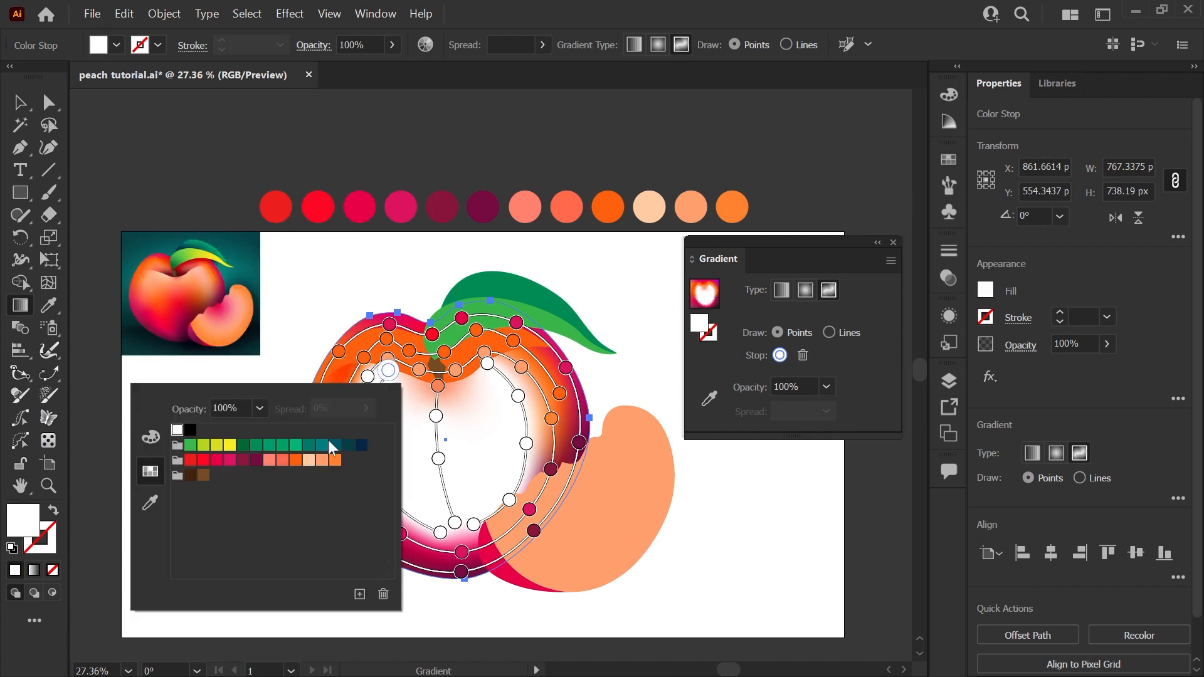
left_click(302, 467)
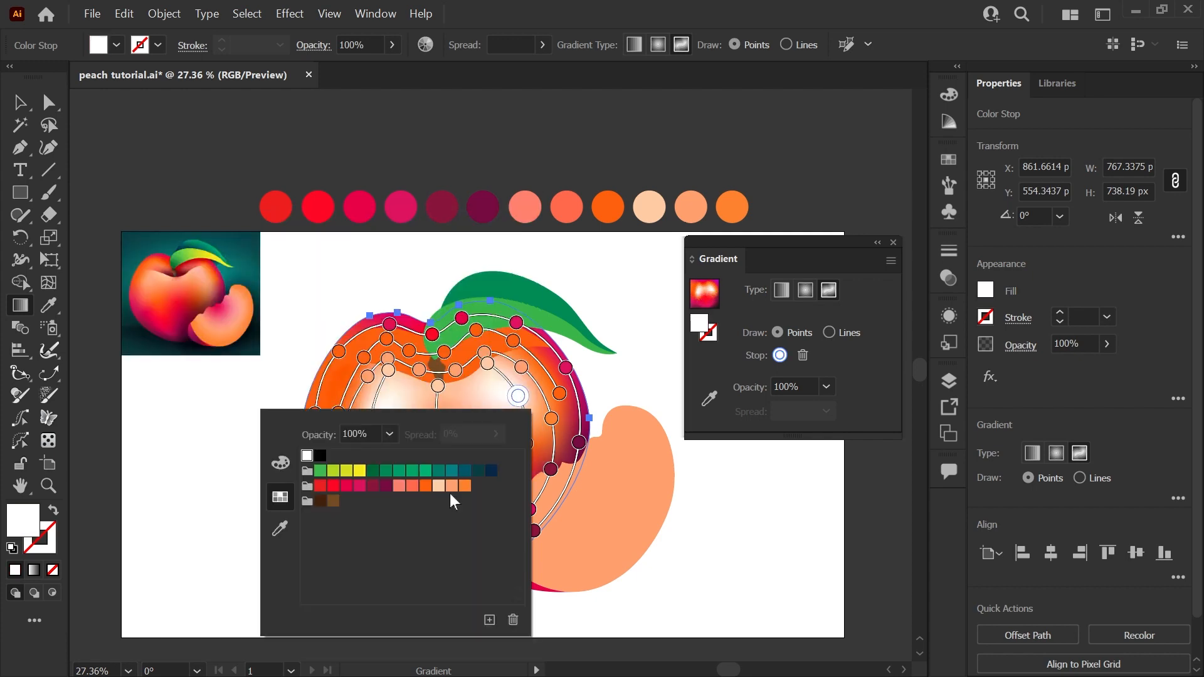
left_click(326, 484)
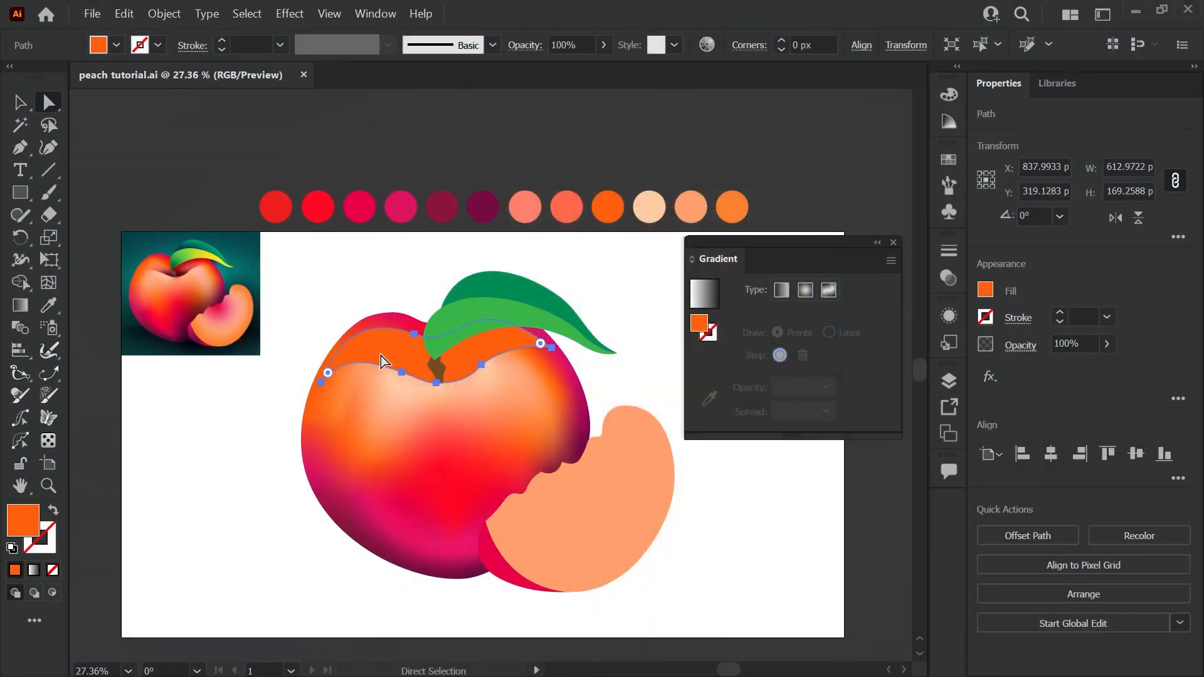
left_click(829, 289)
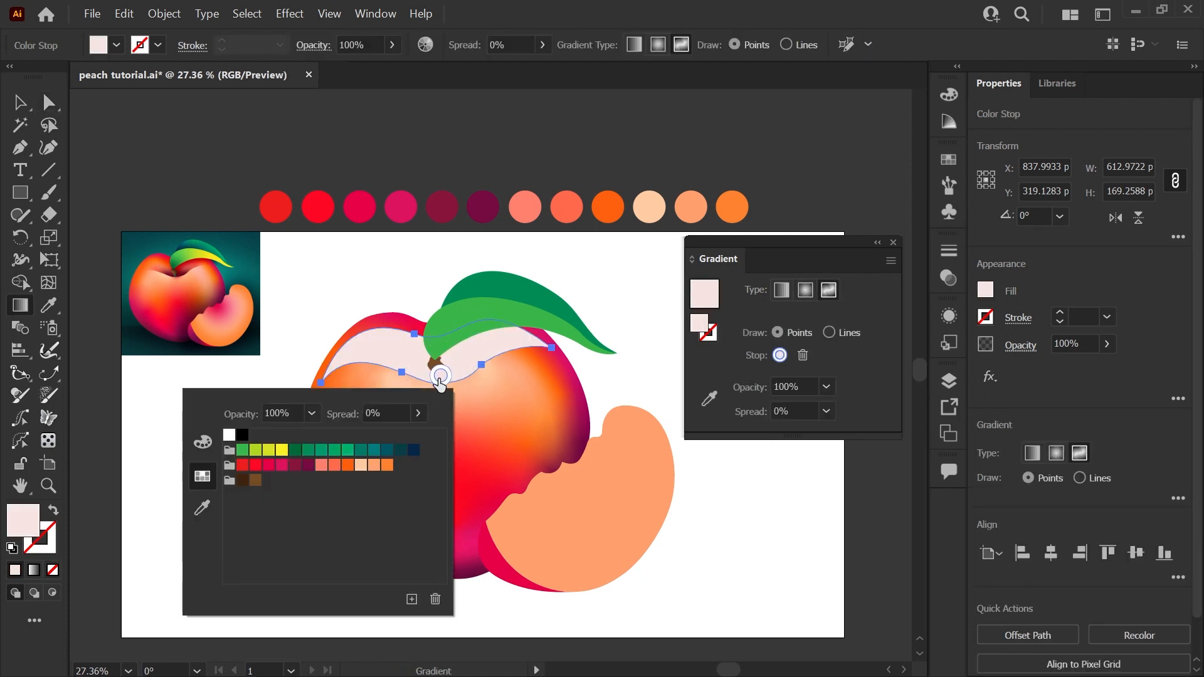
Colour the point under the stem deep plum, adjust it, and zoom out to the whole peach
left_click(308, 466)
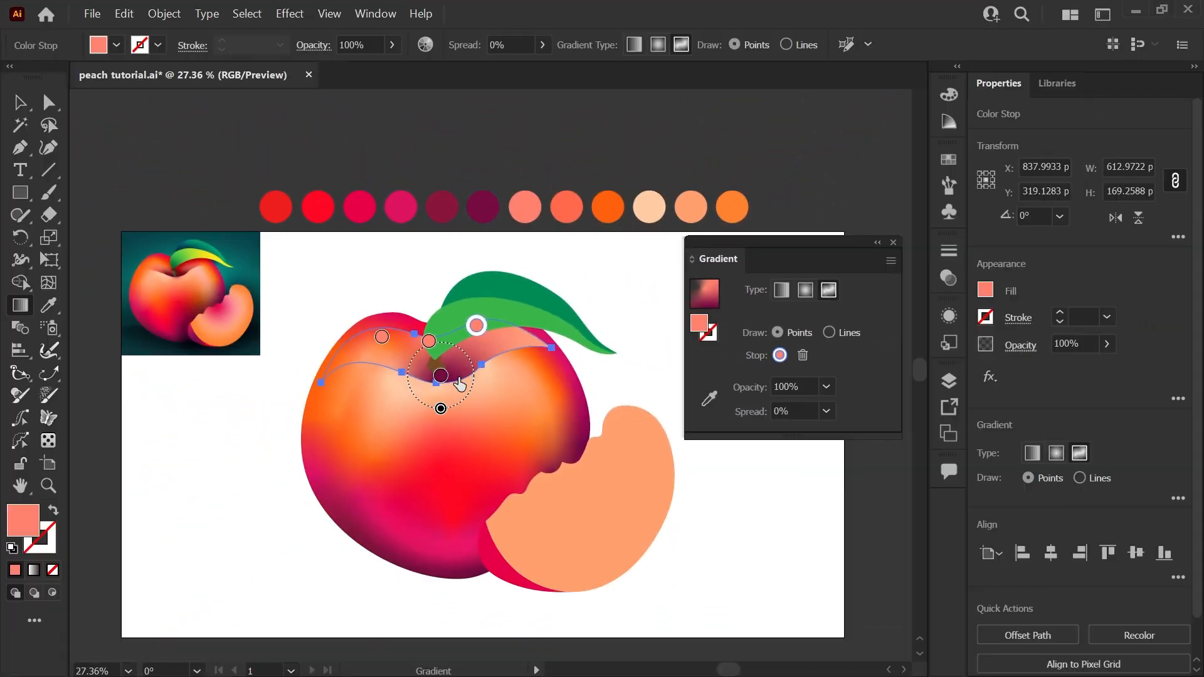
left_click(429, 374)
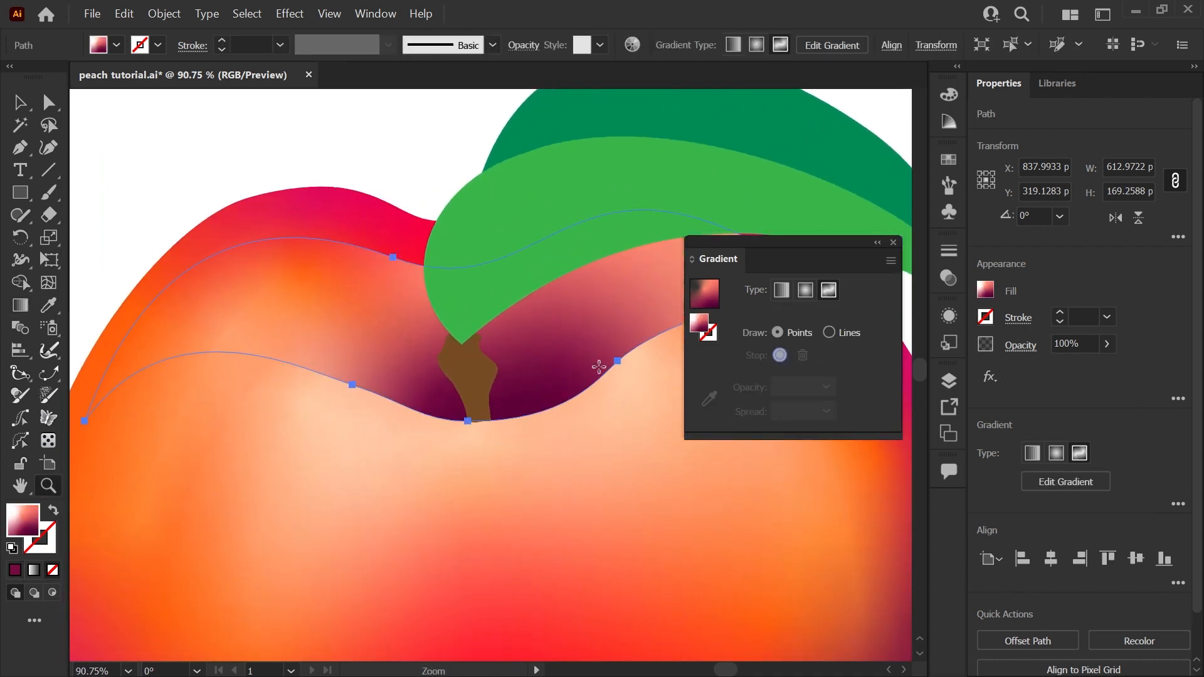
left_click(21, 305)
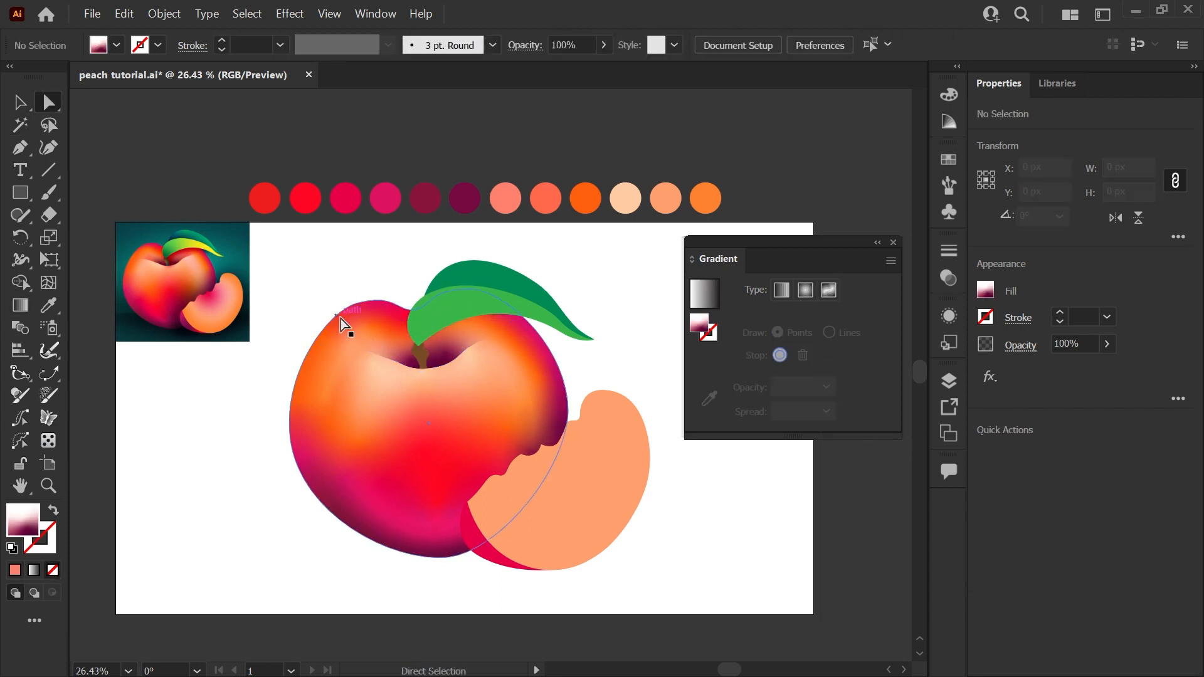
Set the stem shading shape's blend mode to Multiply in the Transparency panel
left_click(346, 322)
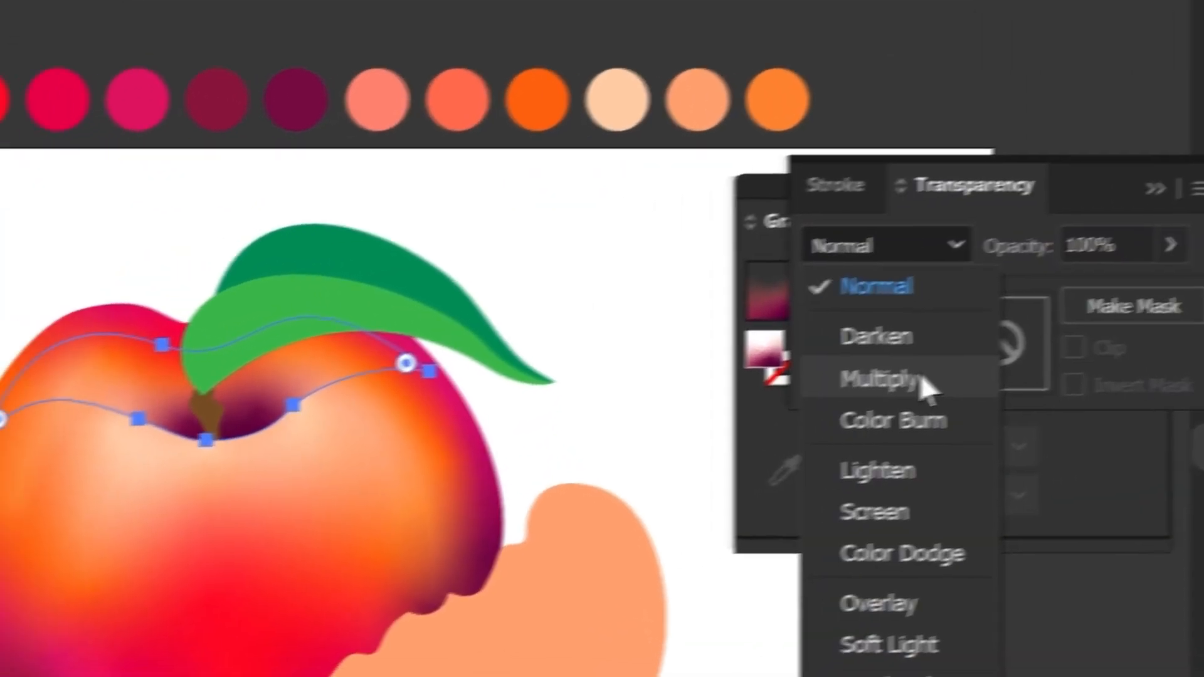
left_click(887, 377)
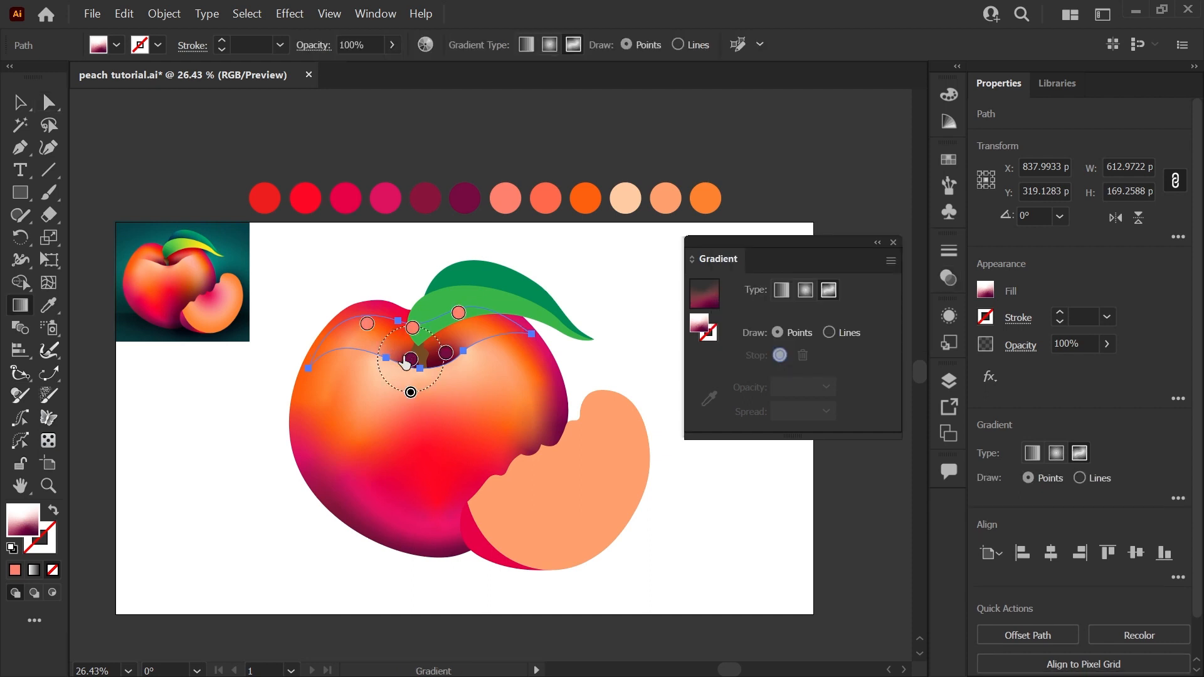
Add a dark purple point to the stem shading line and set its edge points to 0% opacity
left_click(384, 350)
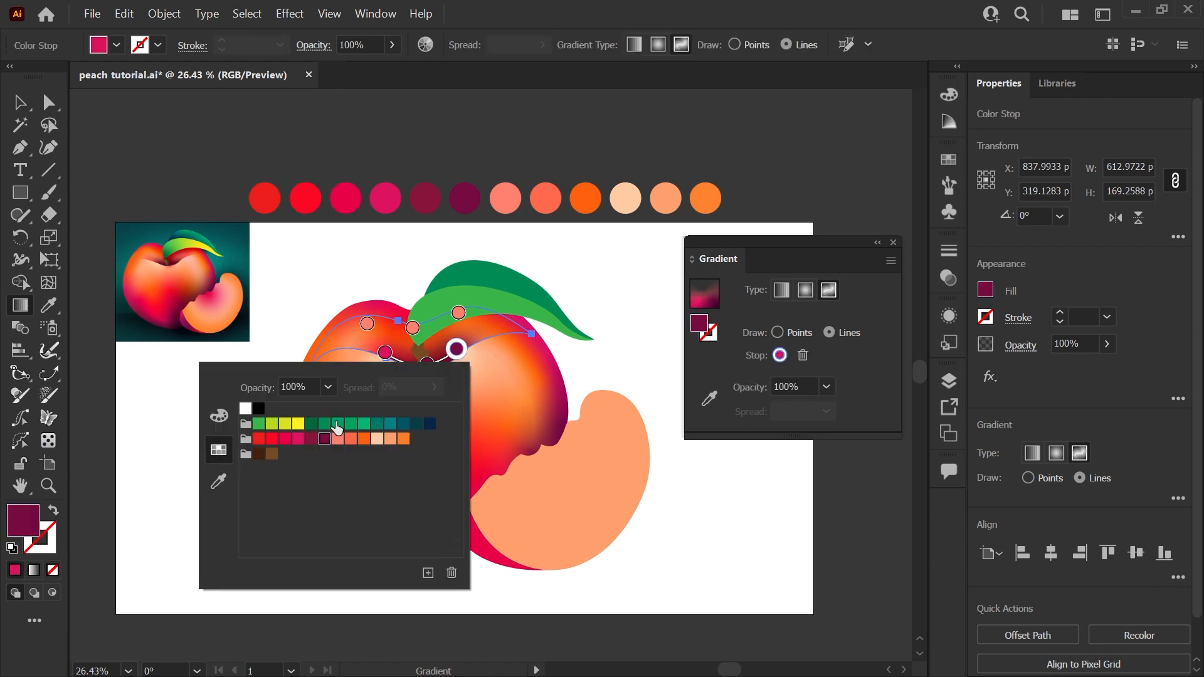
left_click(336, 427)
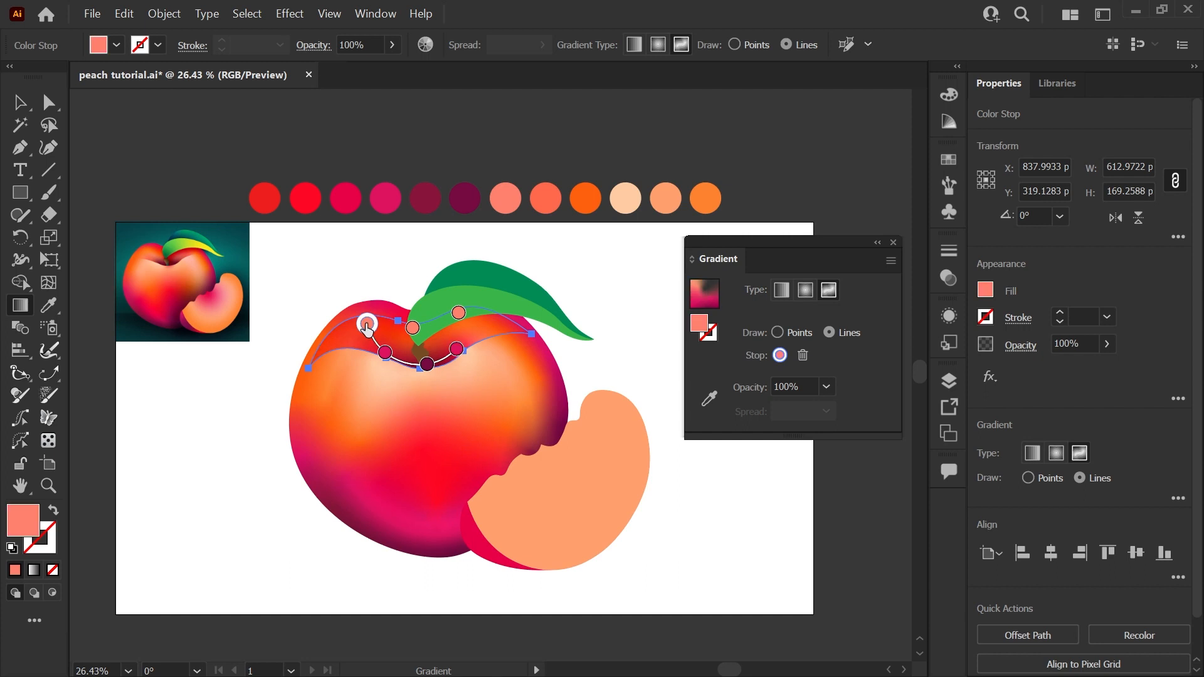
left_click(778, 332)
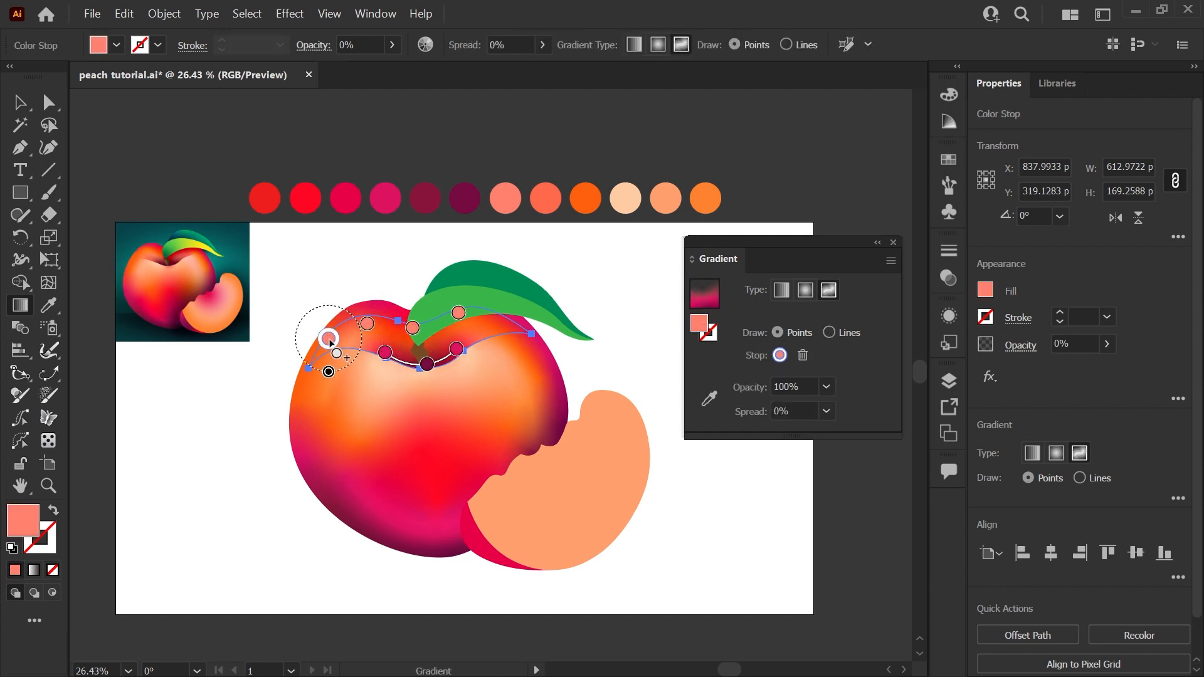
left_click(829, 387)
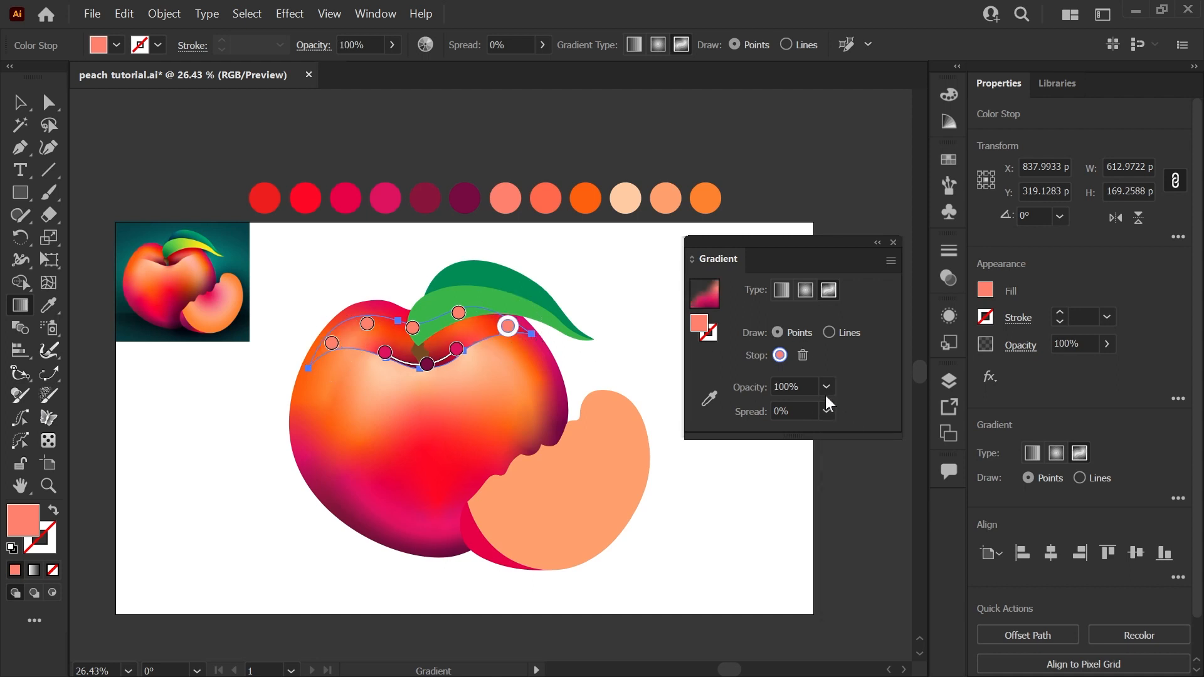
left_click(18, 102)
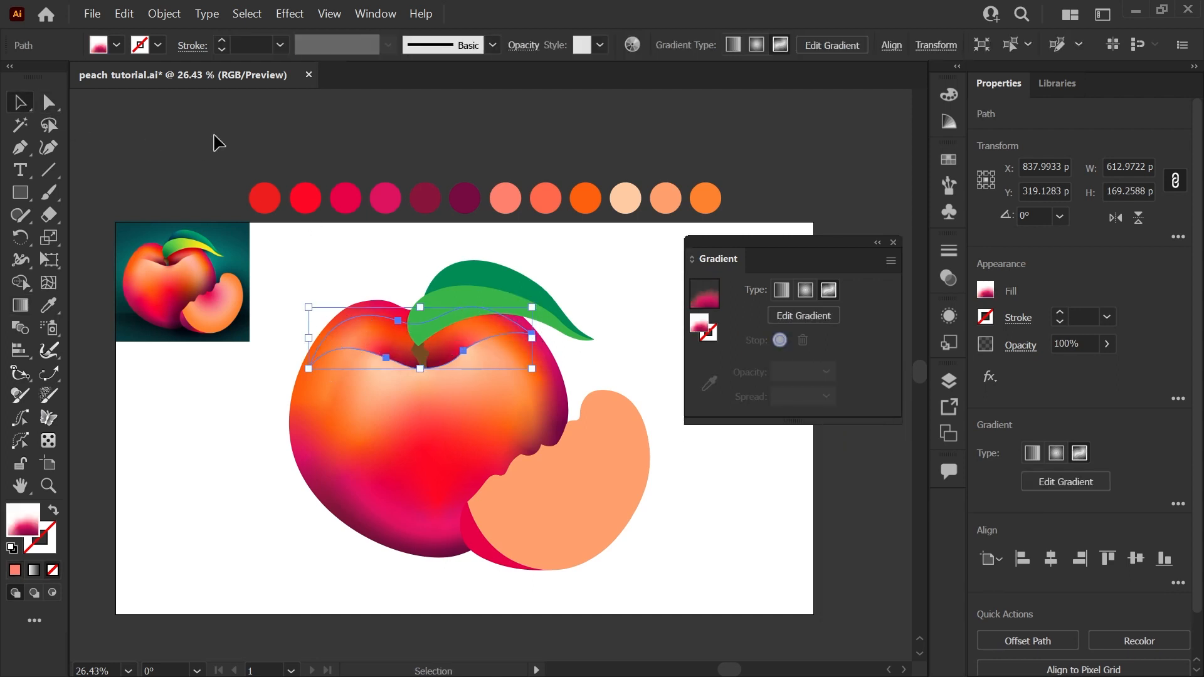
Give the slice pink and orange freeform gradient points and the leaf green, yellow and teal points
left_click(599, 376)
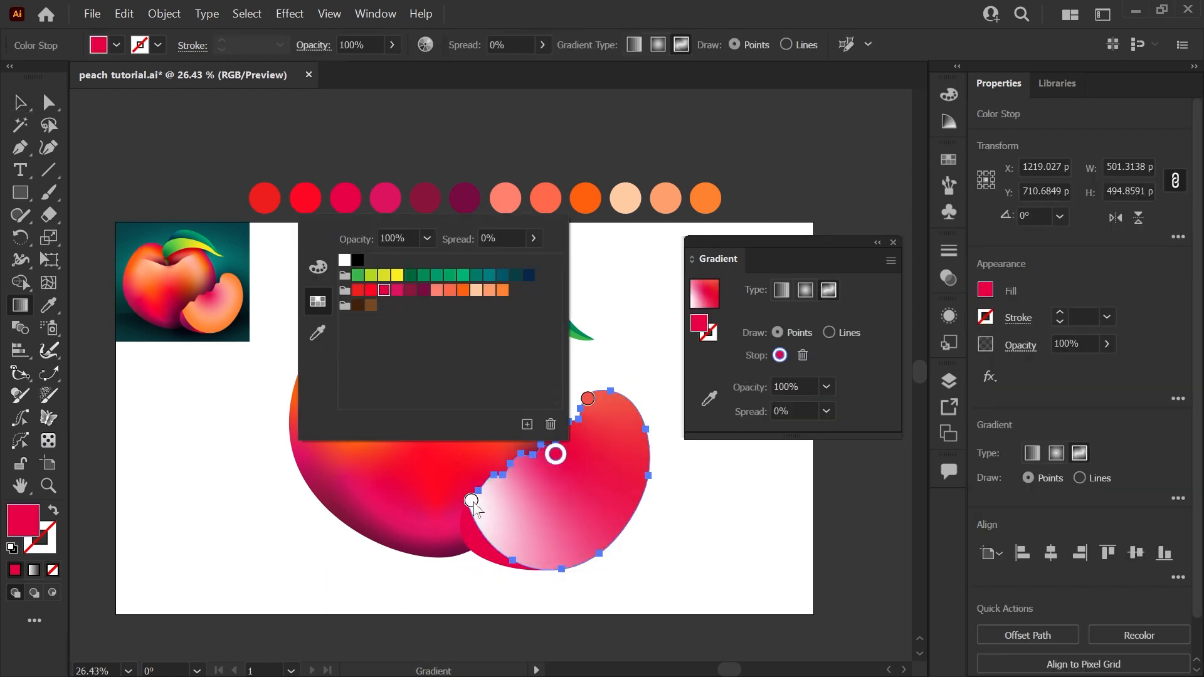
left_click(829, 332)
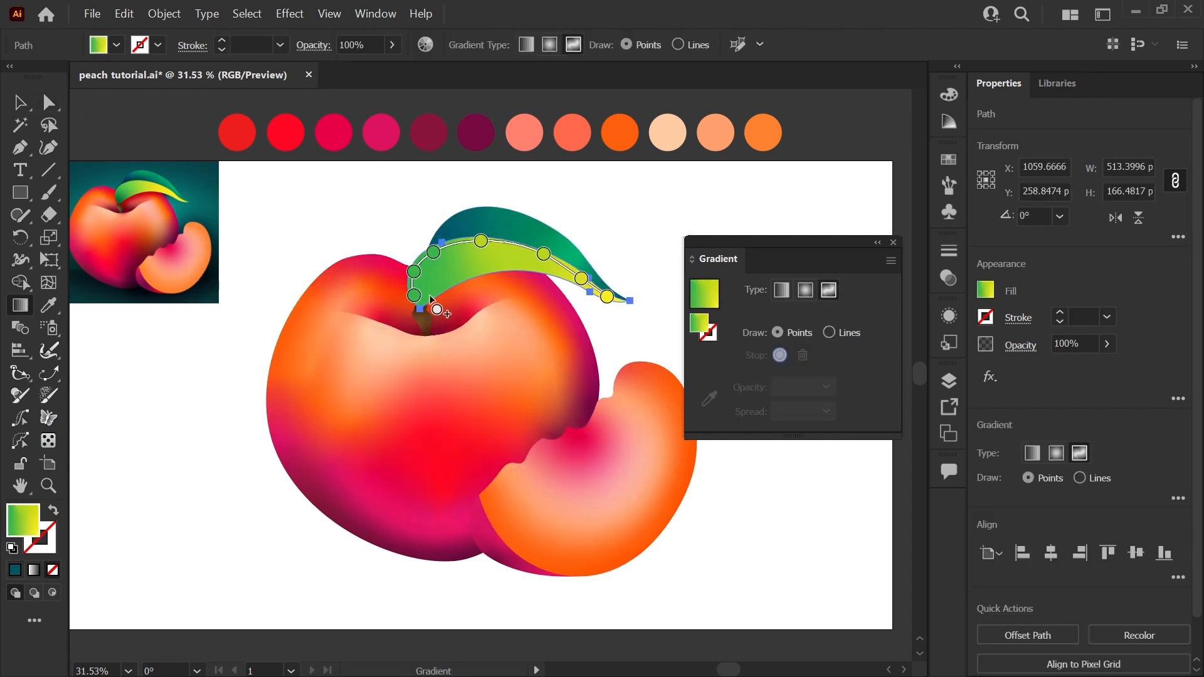
left_click(422, 300)
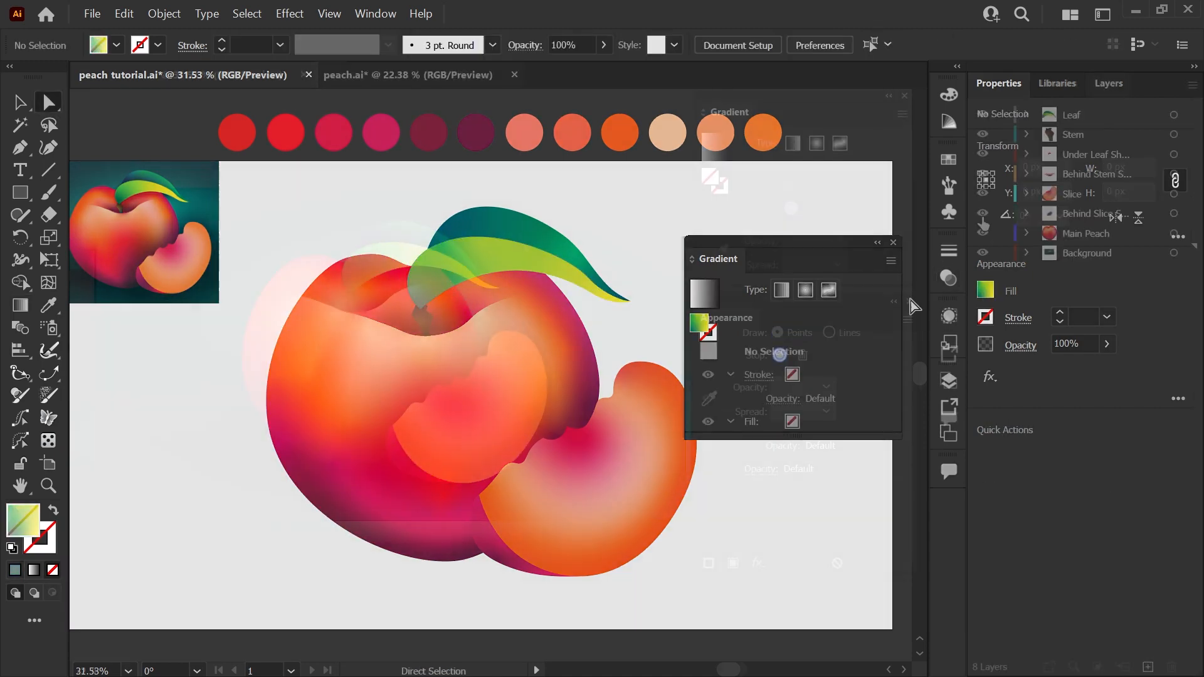
In peach.ai, reveal the Behind Slice Shadow path with Gaussian Blur on and its opacity settings shown
left_click(407, 74)
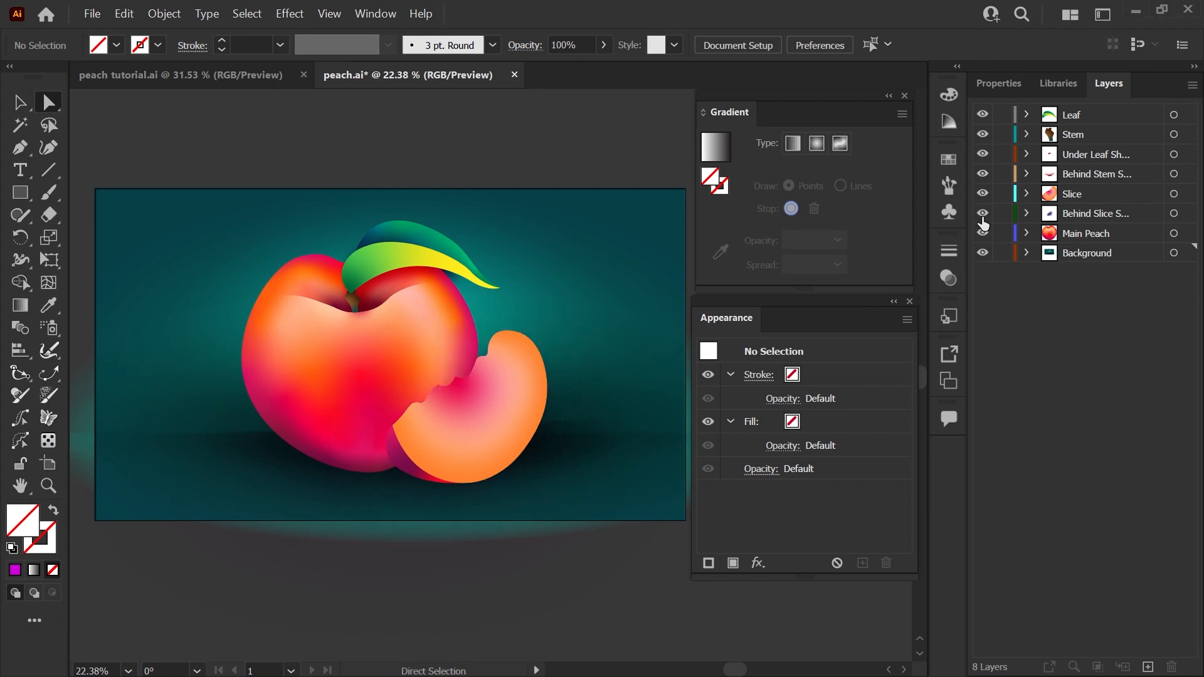
left_click(1026, 213)
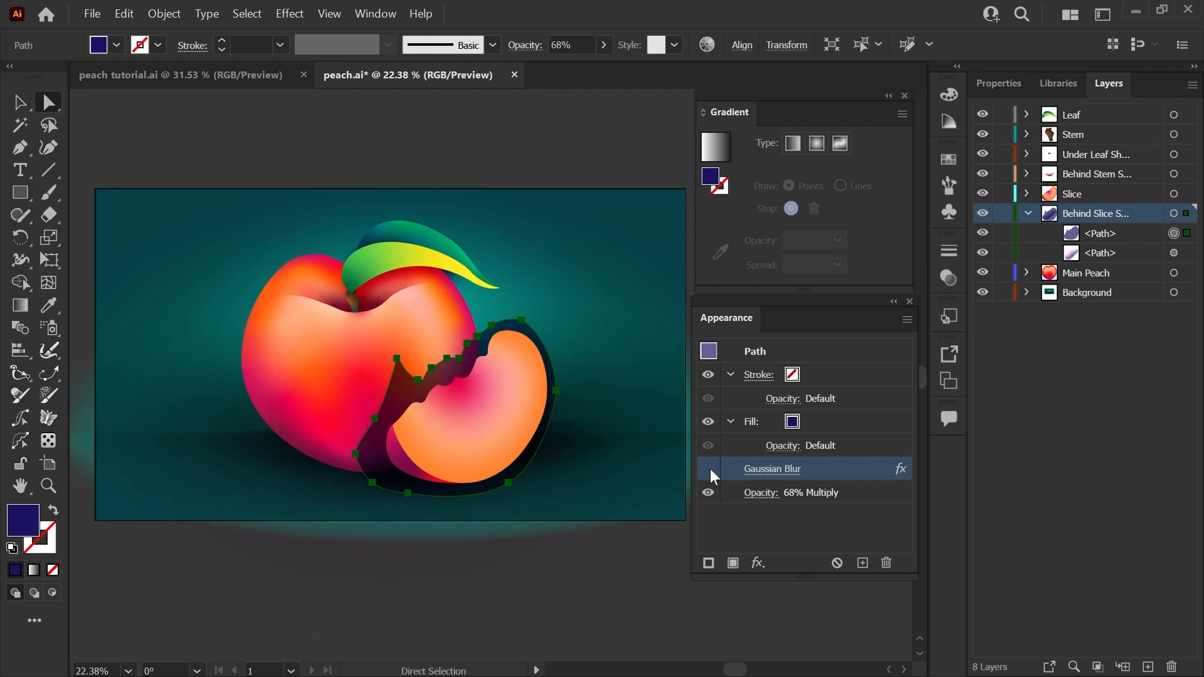
left_click(707, 469)
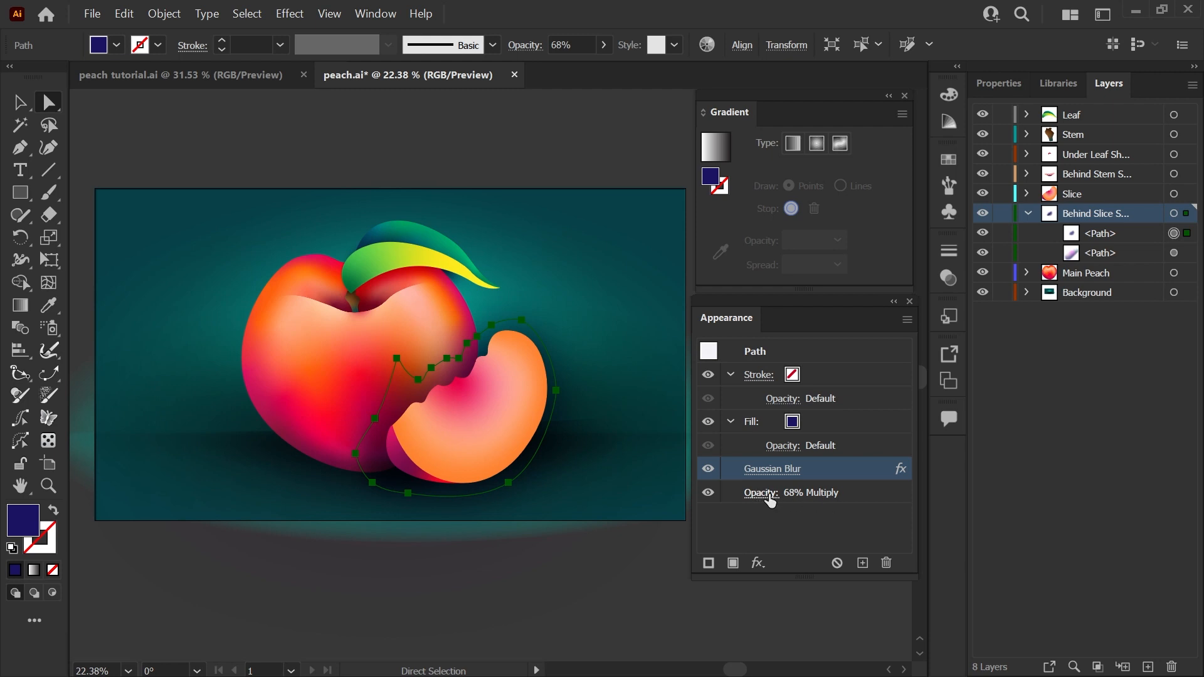
left_click(760, 492)
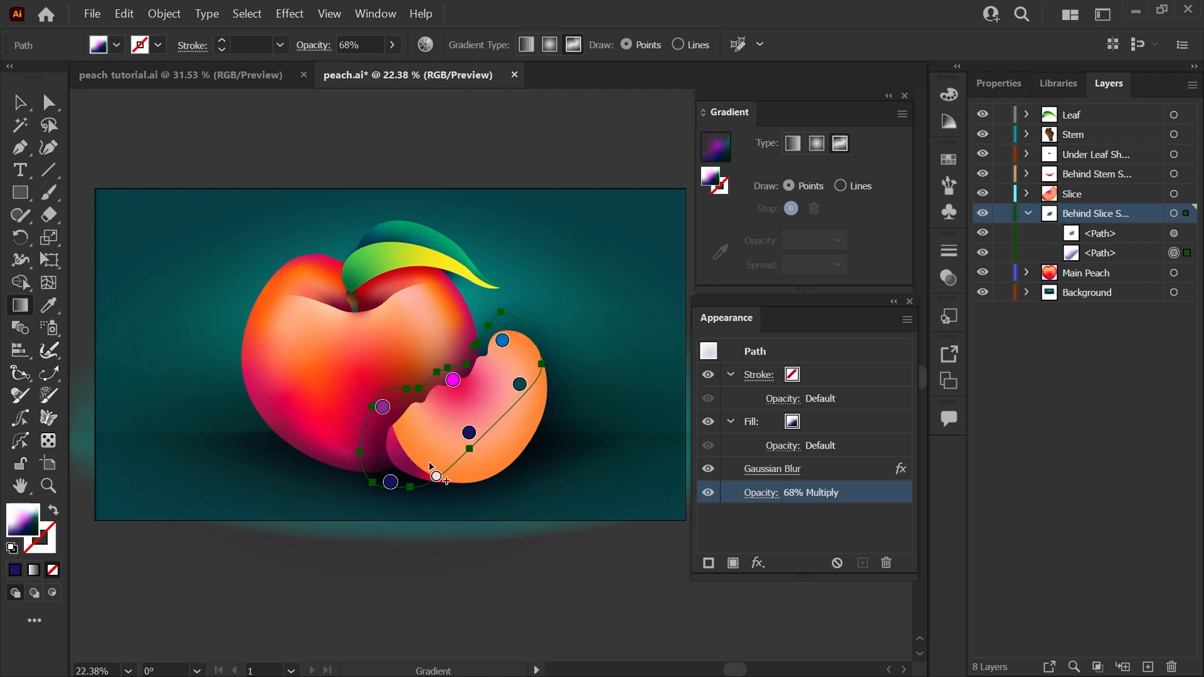
Edit the second slice shadow's purple-blue gradient with a 0% opacity point at 68% Multiply
left_click(381, 406)
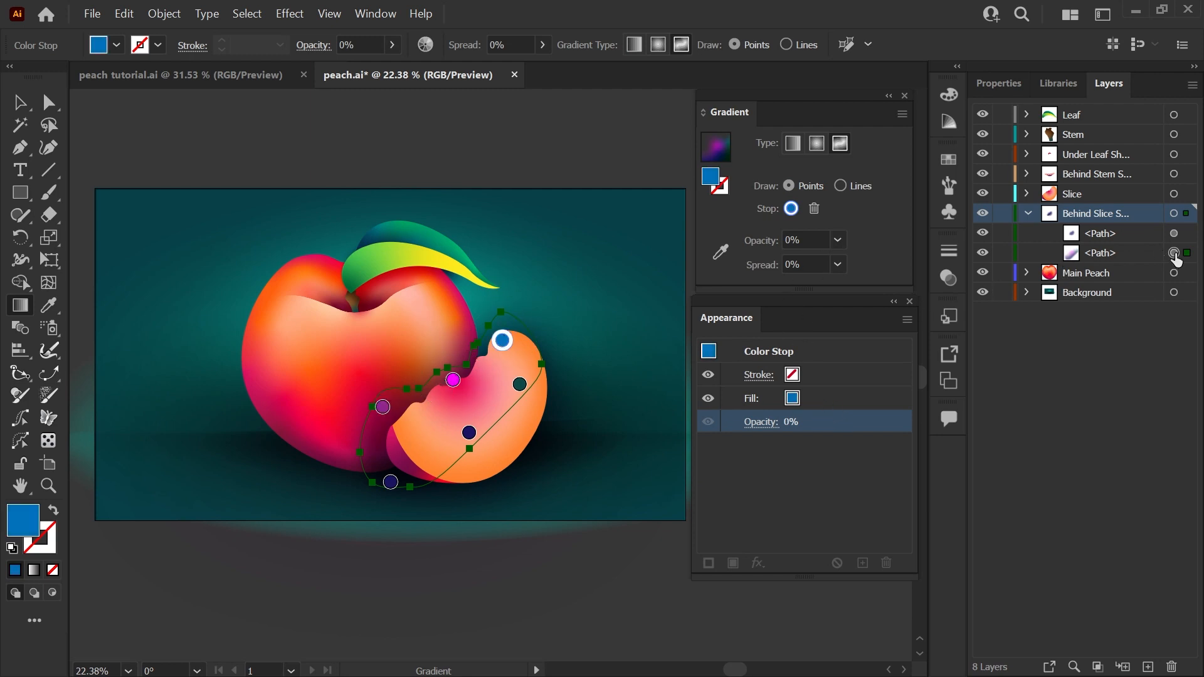
left_click(19, 102)
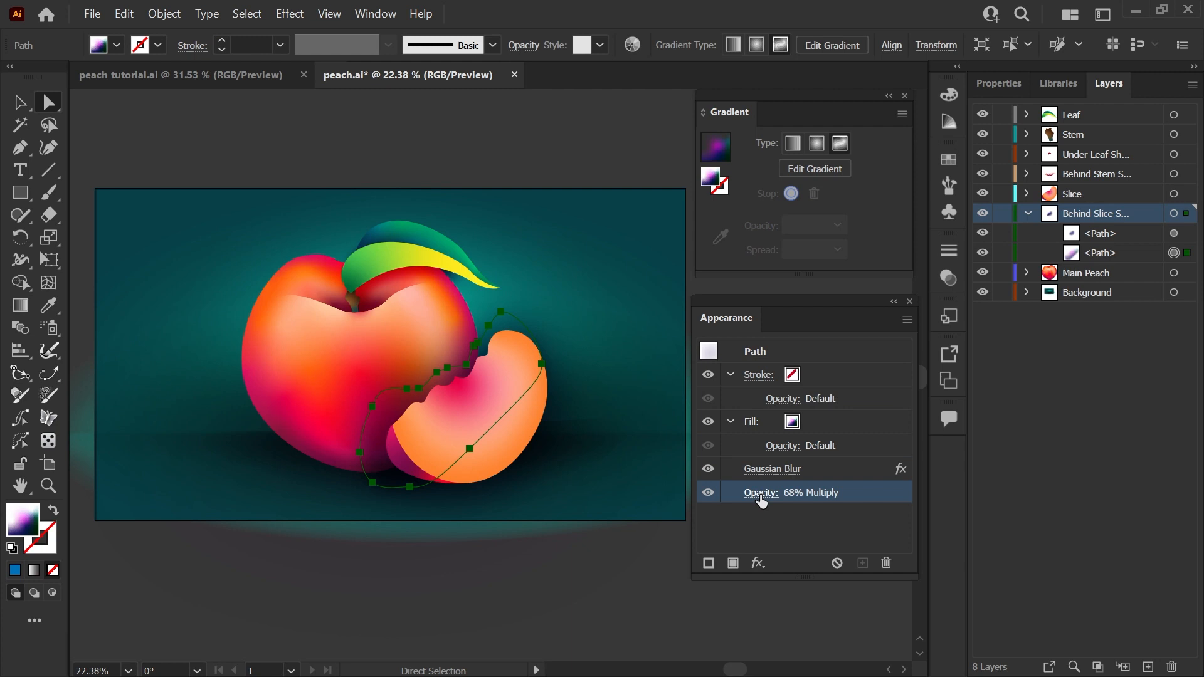
left_click(760, 492)
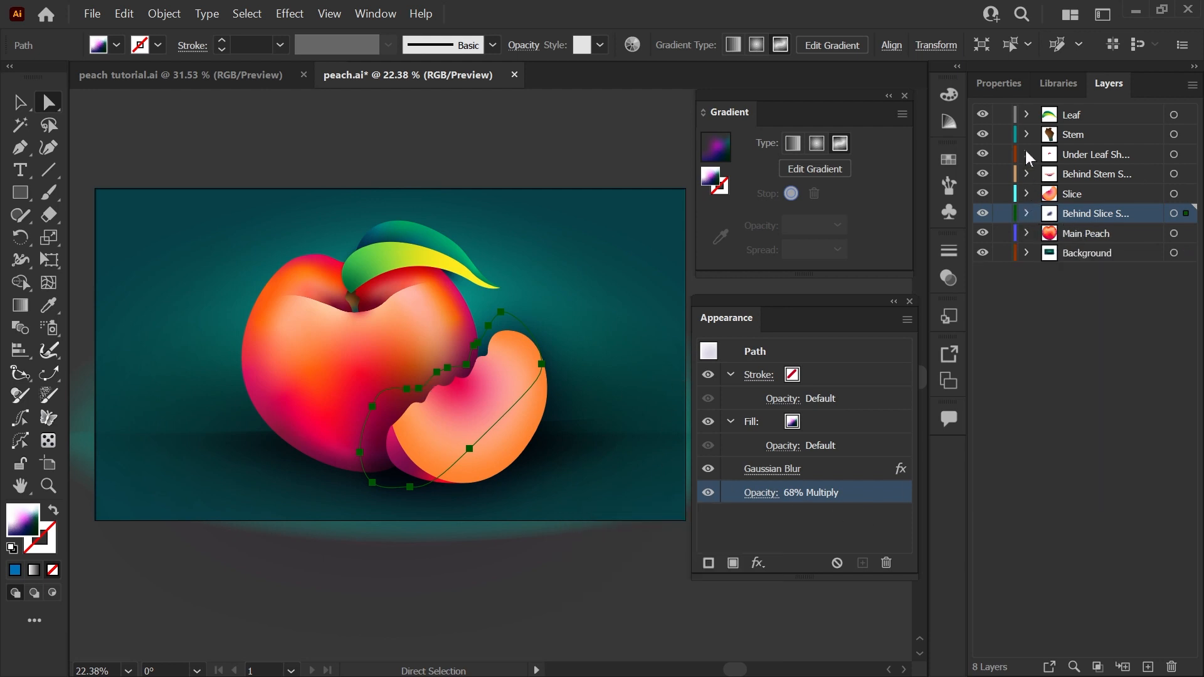
Expand the Under Leaf Shadow layer to reveal its group of two paths
left_click(1027, 154)
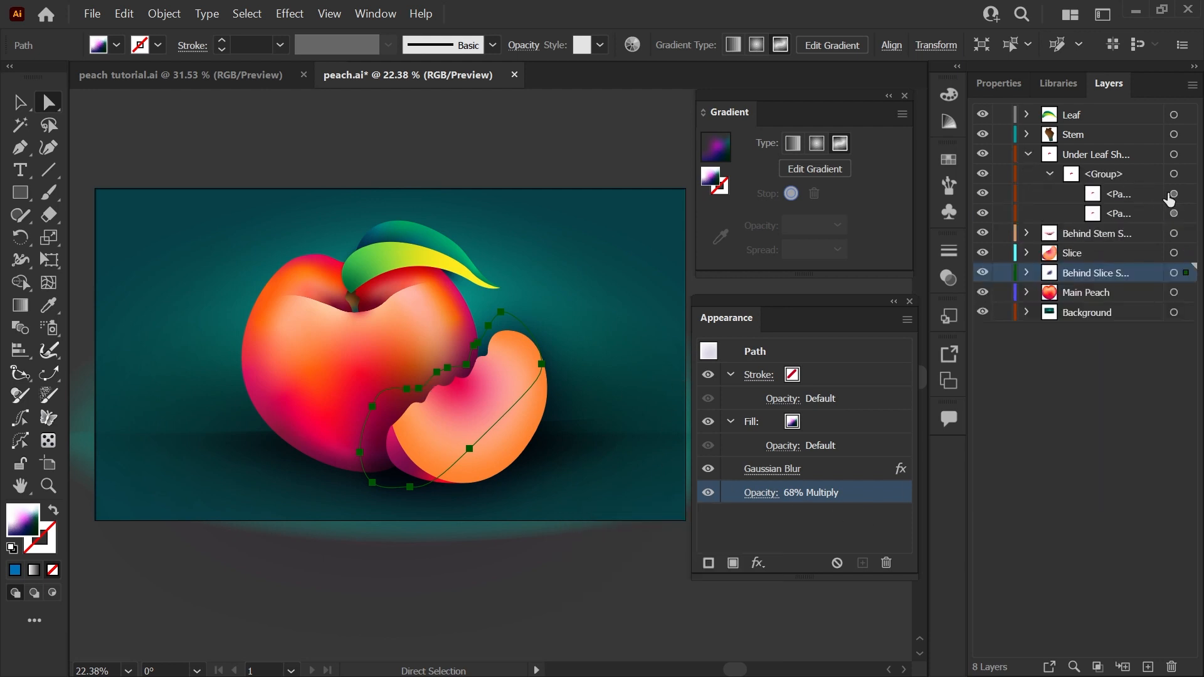